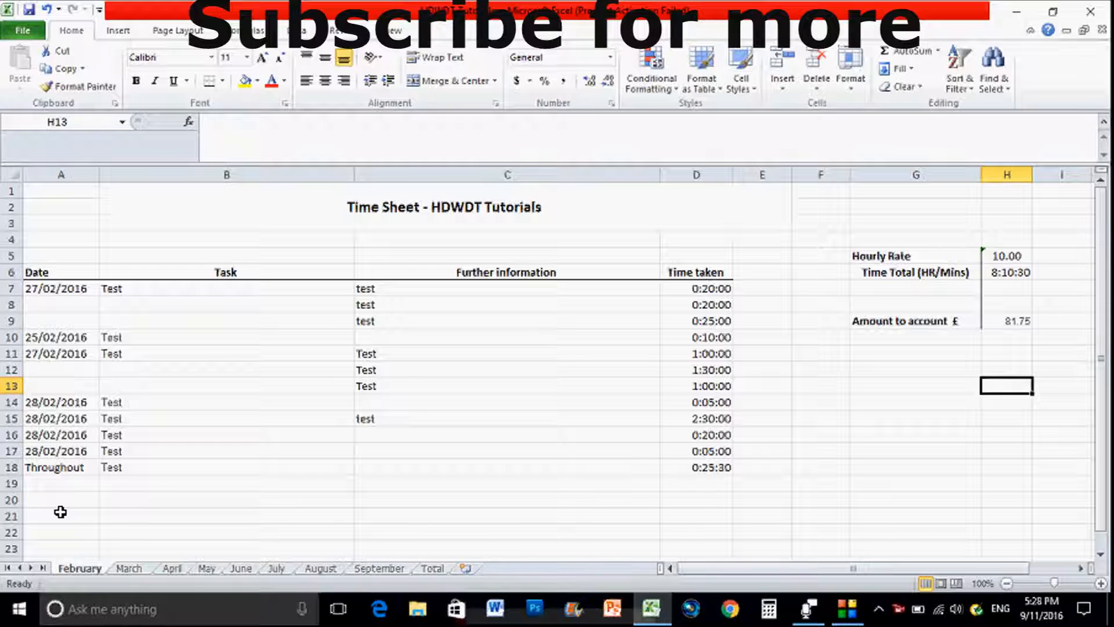
mouse_move(68, 507)
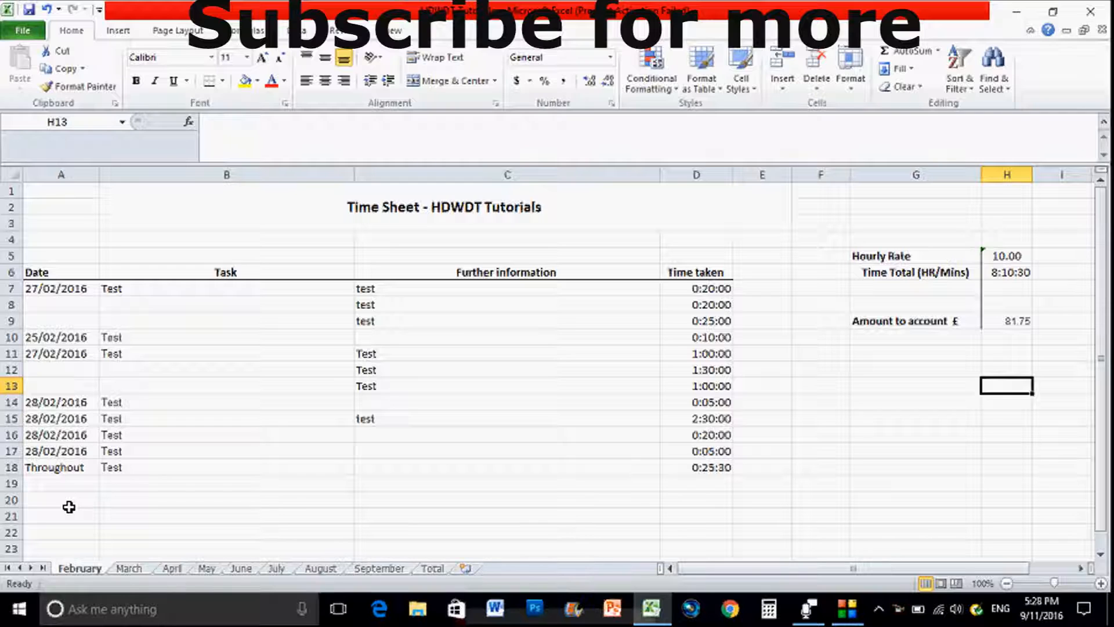
mouse_move(93, 519)
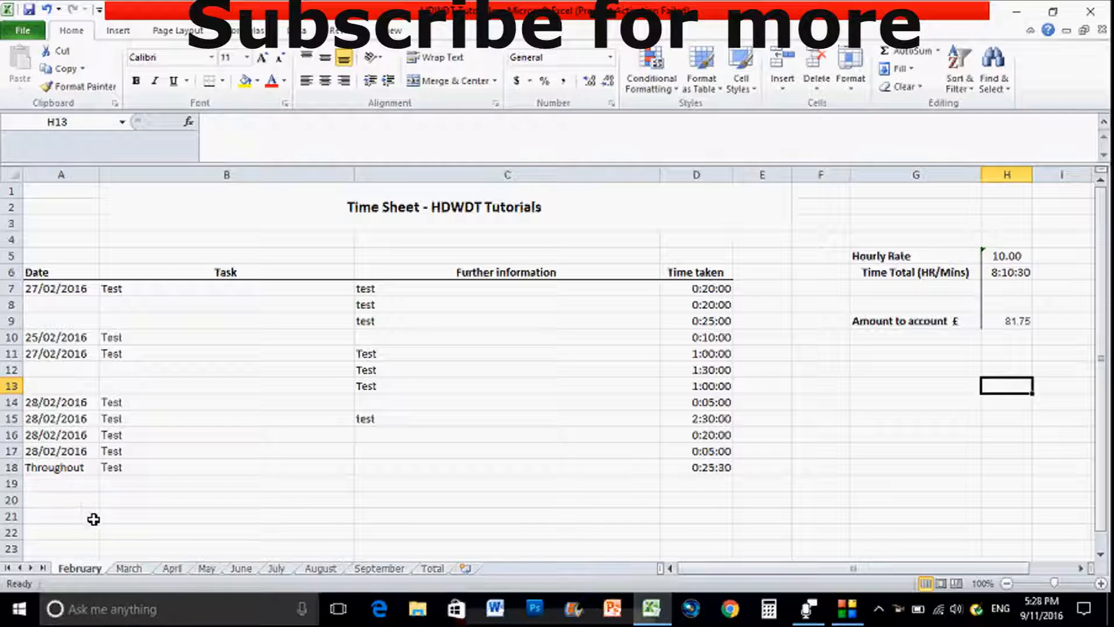
mouse_move(106, 533)
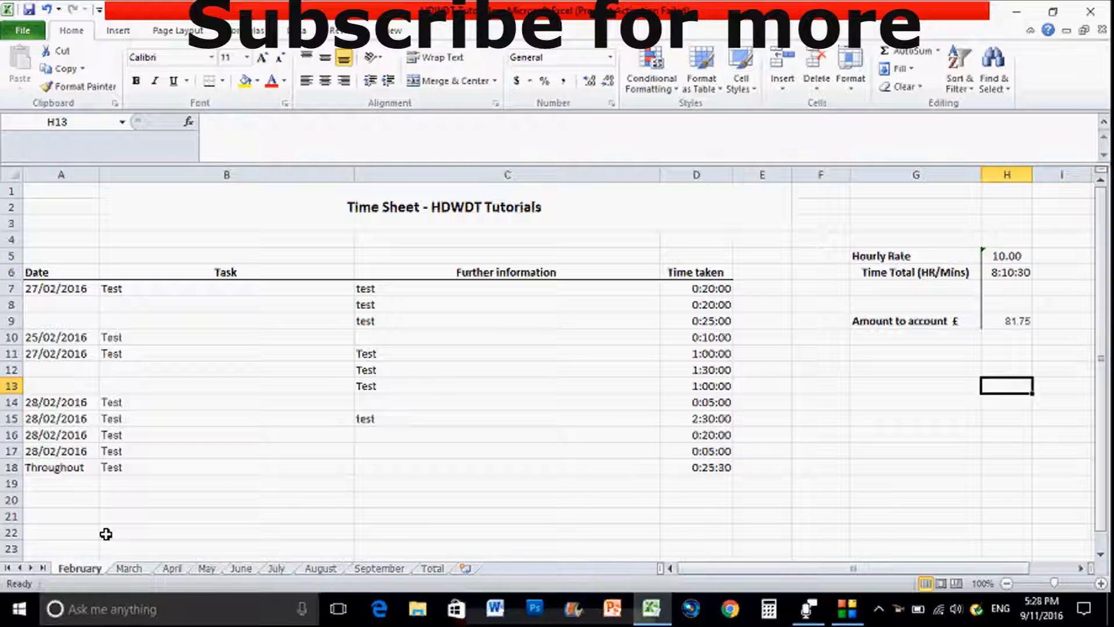
Browse the March, April, May, June, July and August time sheets in turn.
click(128, 567)
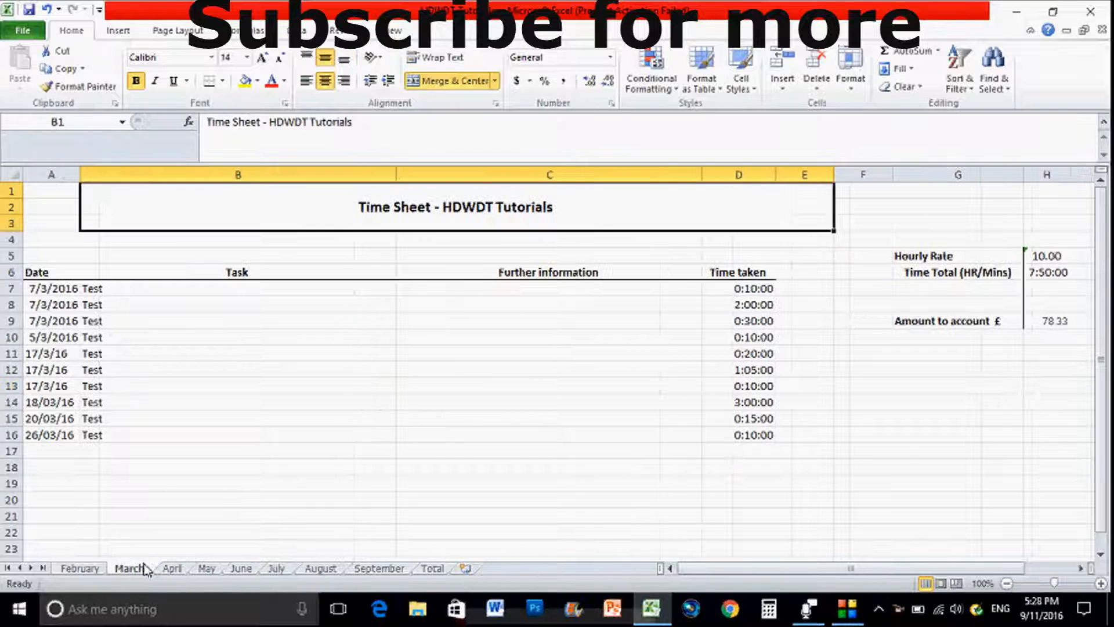
click(172, 568)
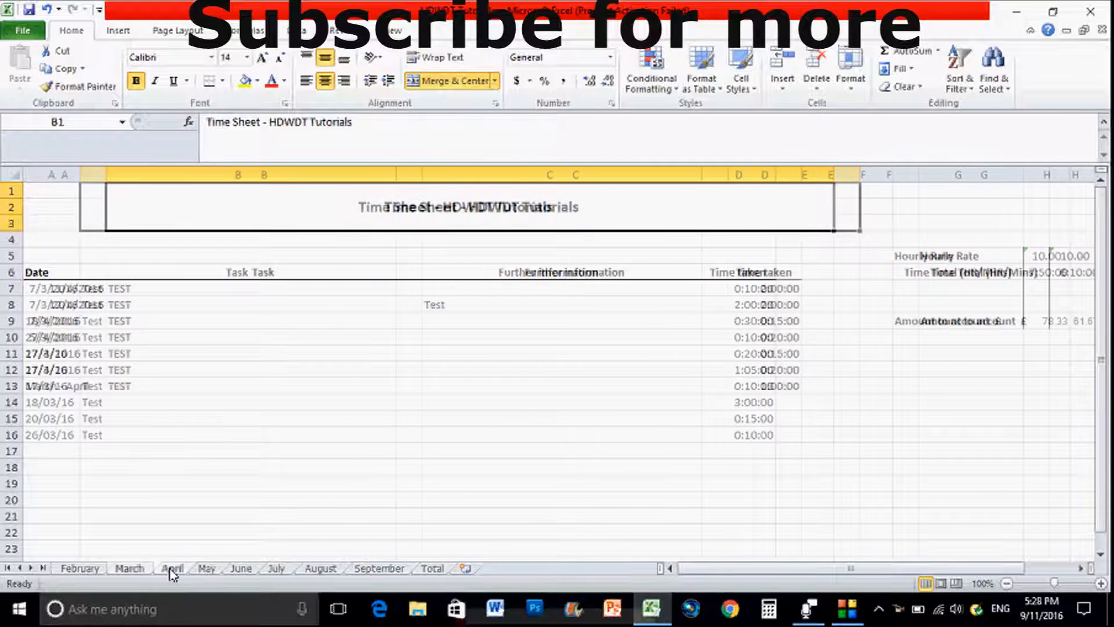
click(171, 568)
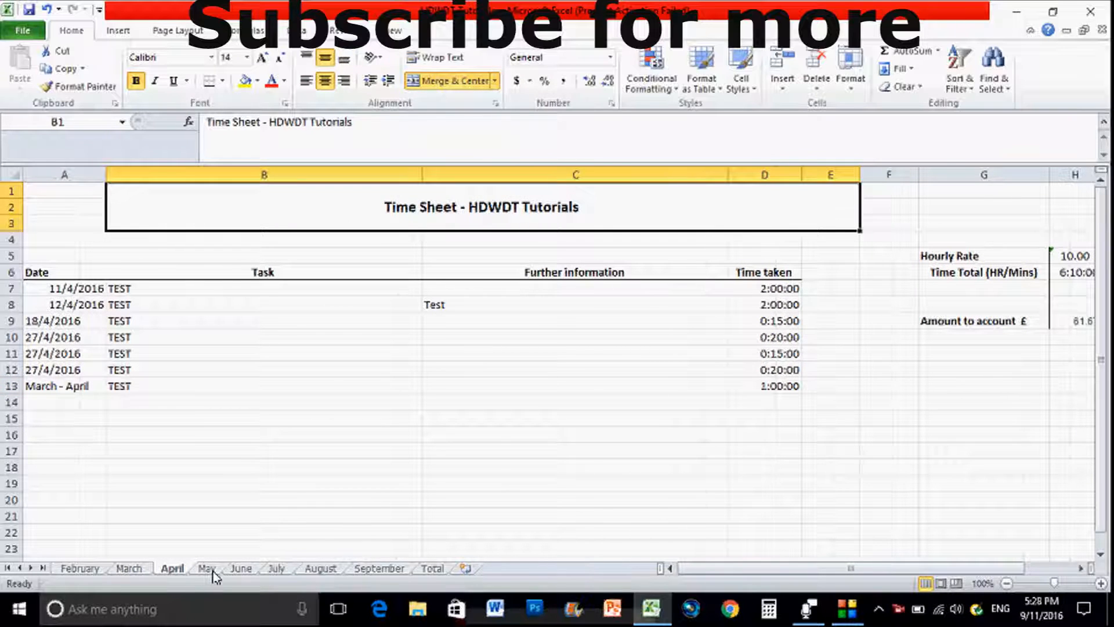
click(206, 567)
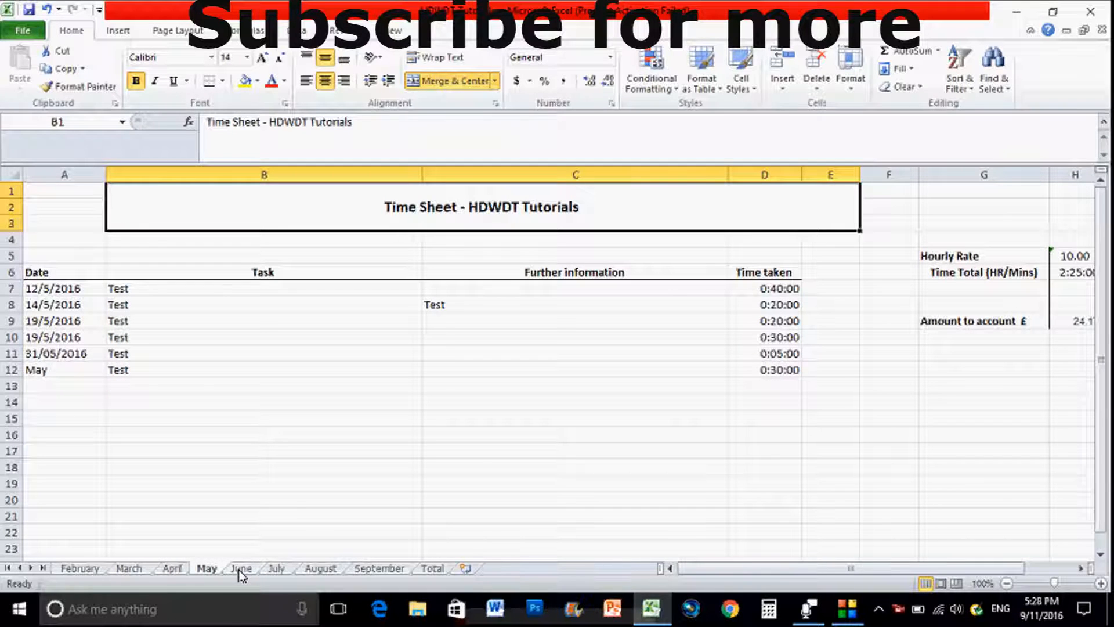
click(242, 568)
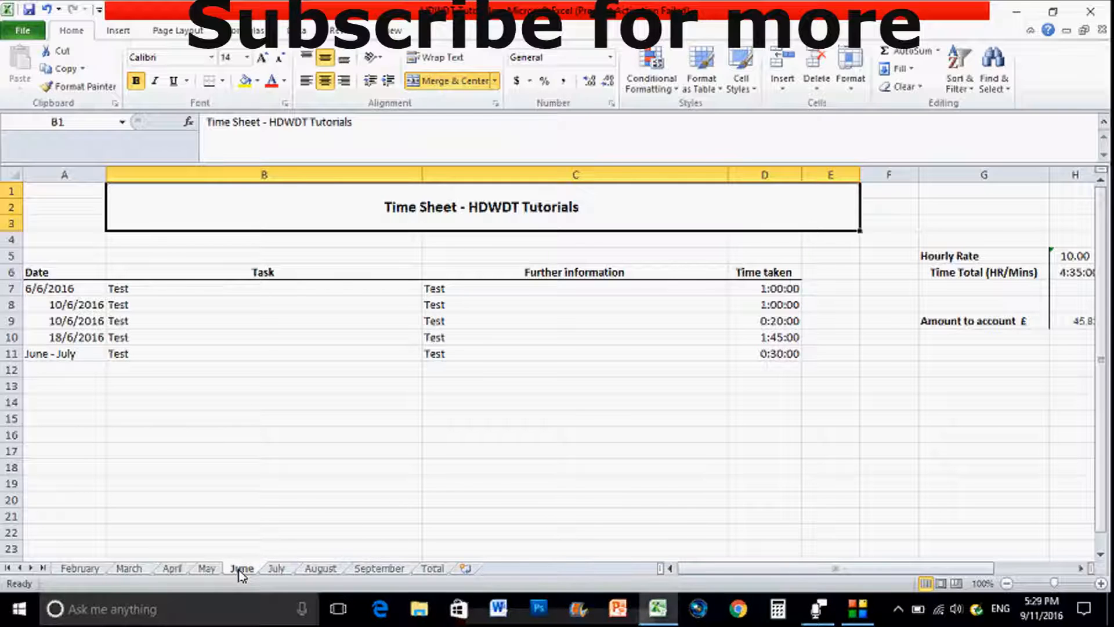
click(276, 568)
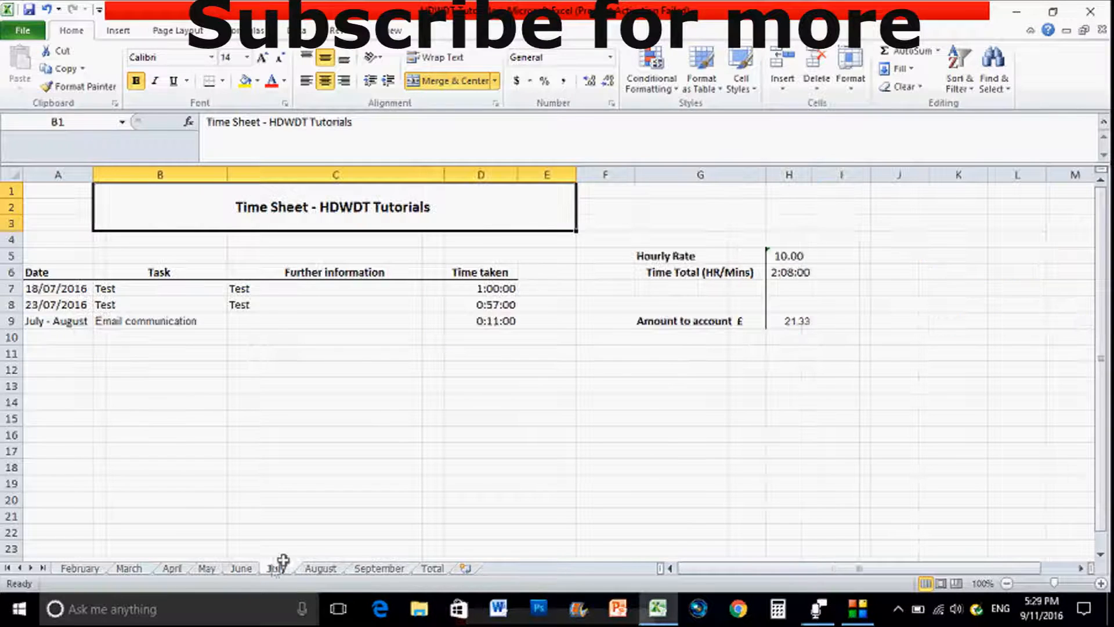
click(321, 568)
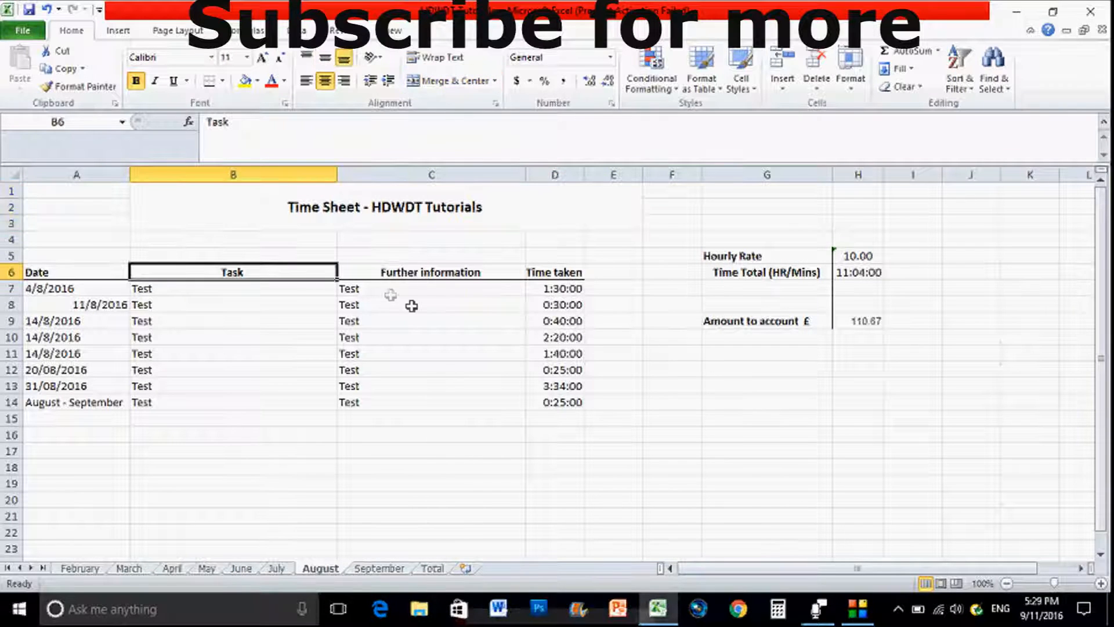
Highlight August's column headings and its hourly rate, total and amount block, then move to September.
click(430, 272)
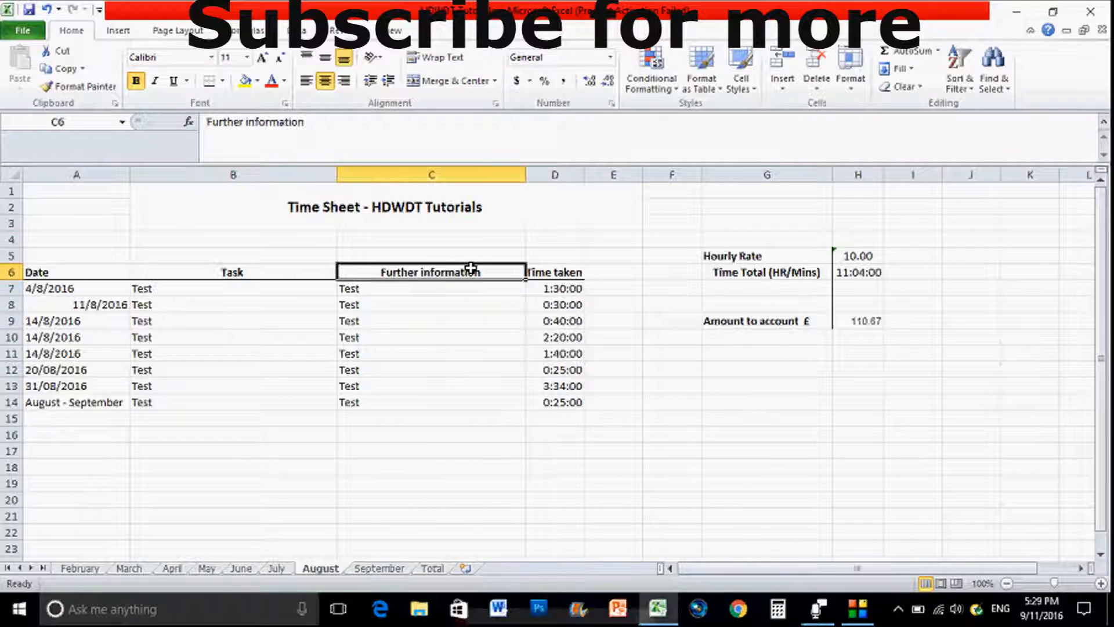
mouse_move(546, 272)
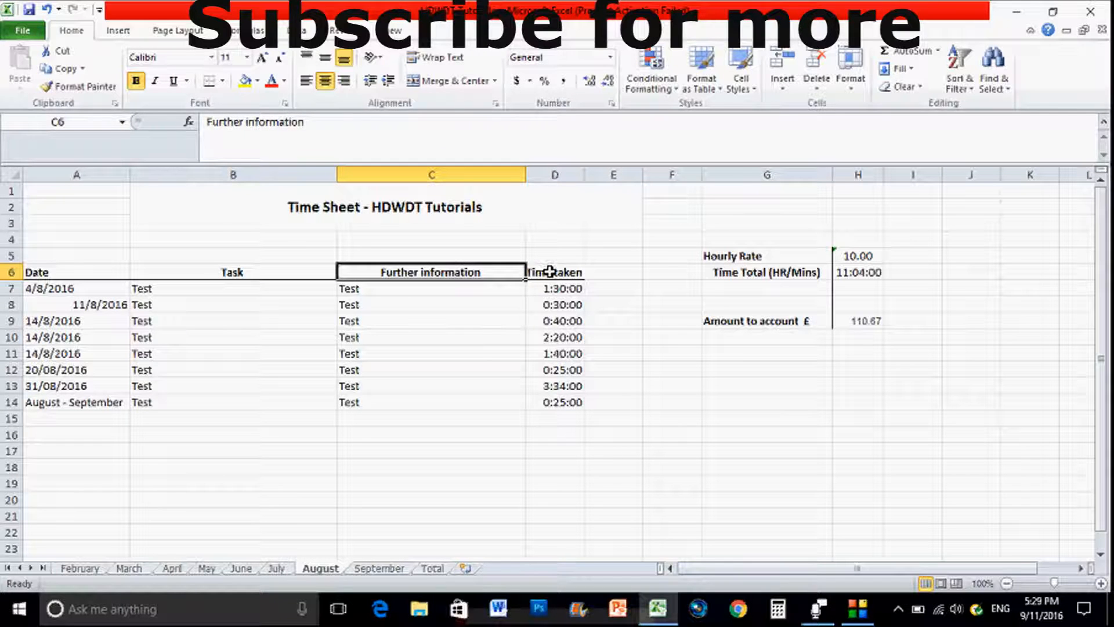
click(555, 272)
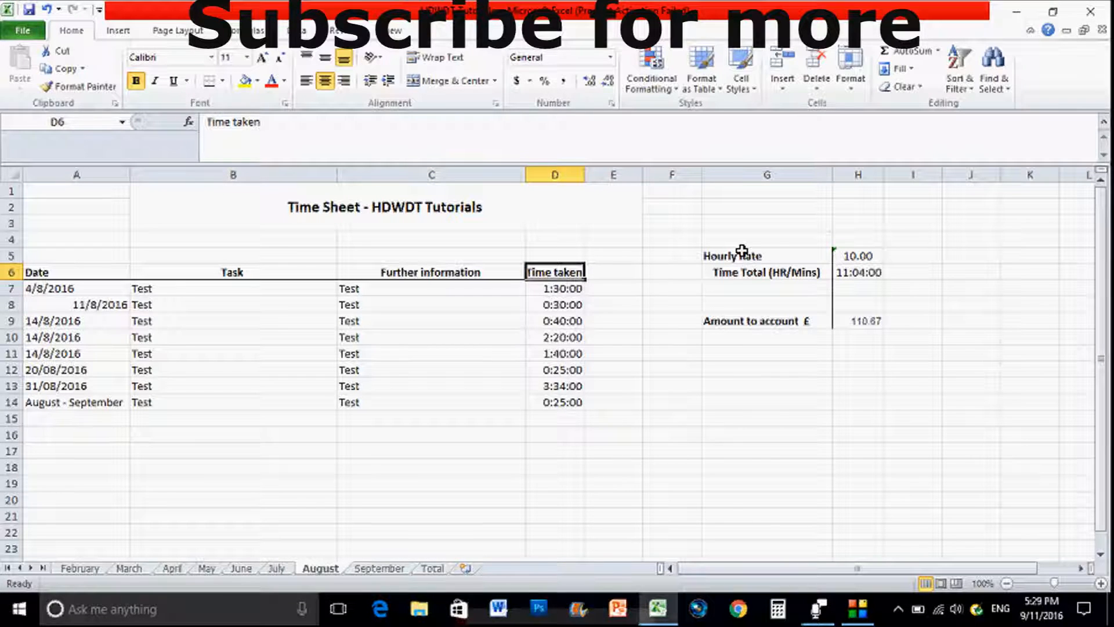
drag(732, 255, 858, 320)
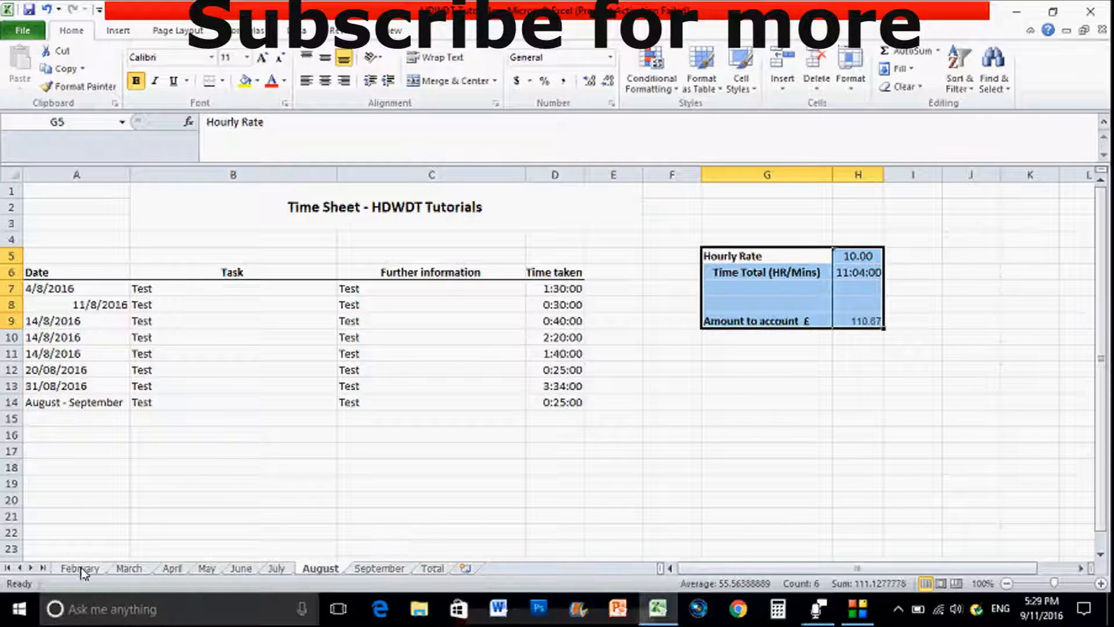
mouse_move(182, 576)
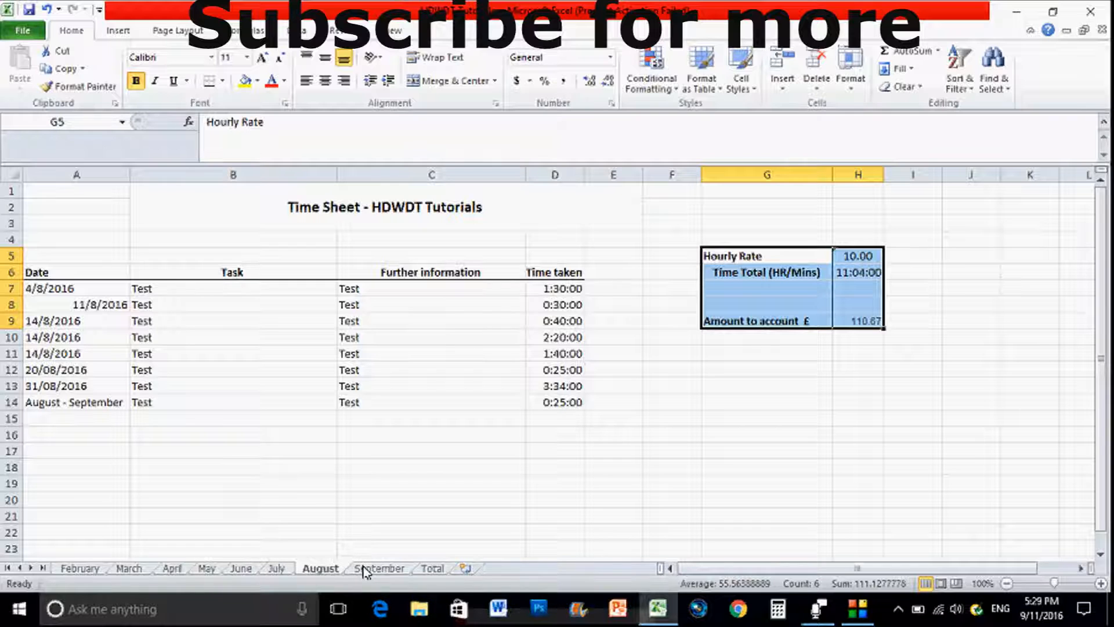
click(378, 568)
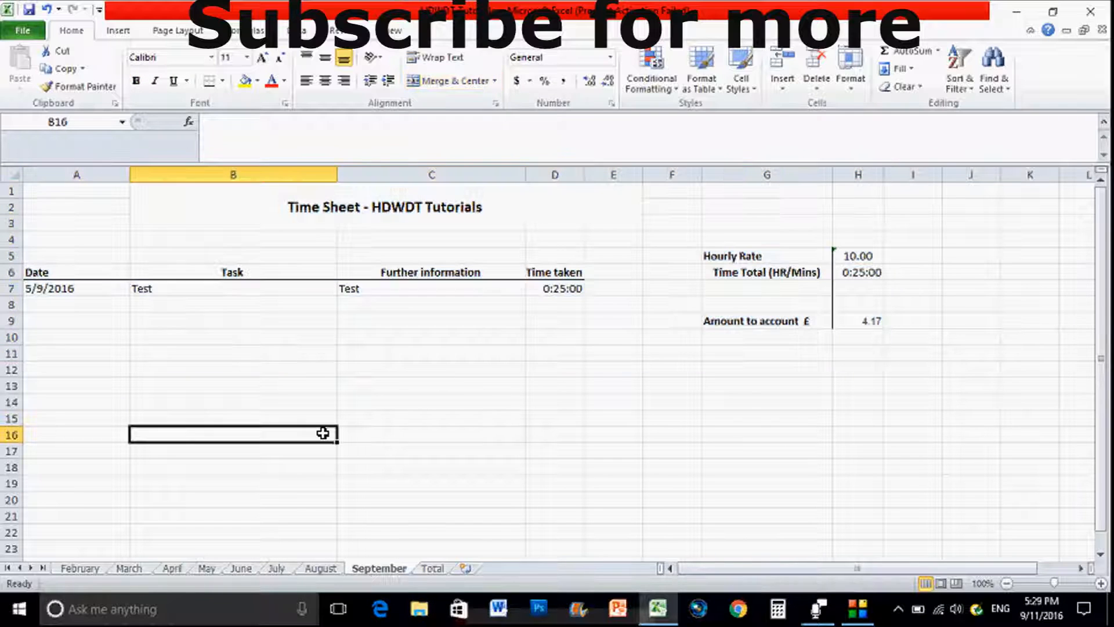
Review the Total summary sheet's monthly amounts, then return to the February time sheet.
click(432, 568)
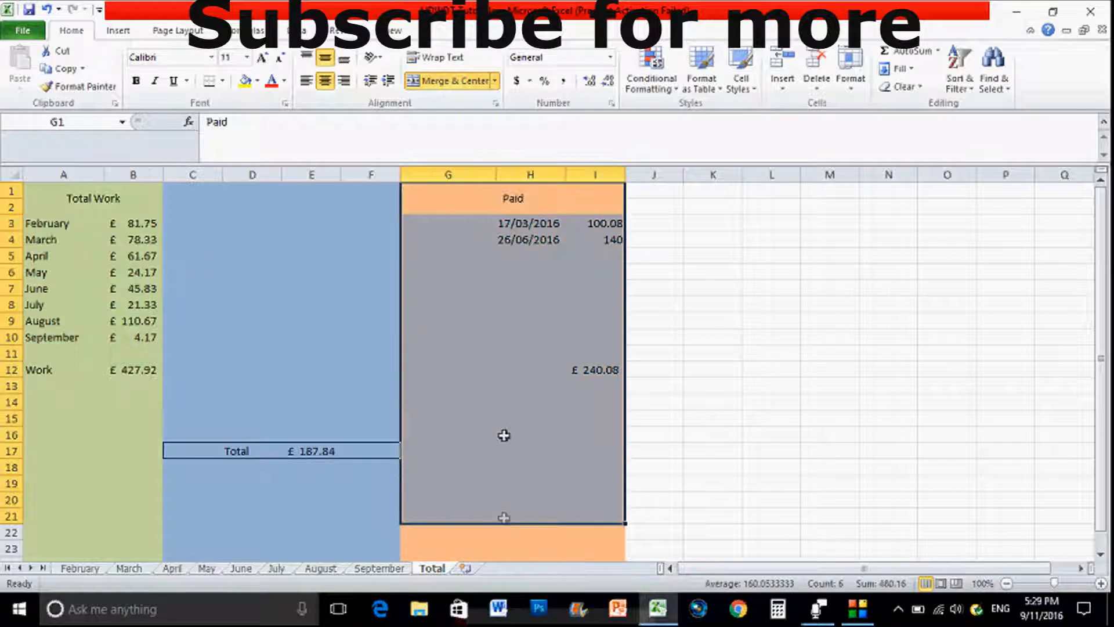
click(312, 320)
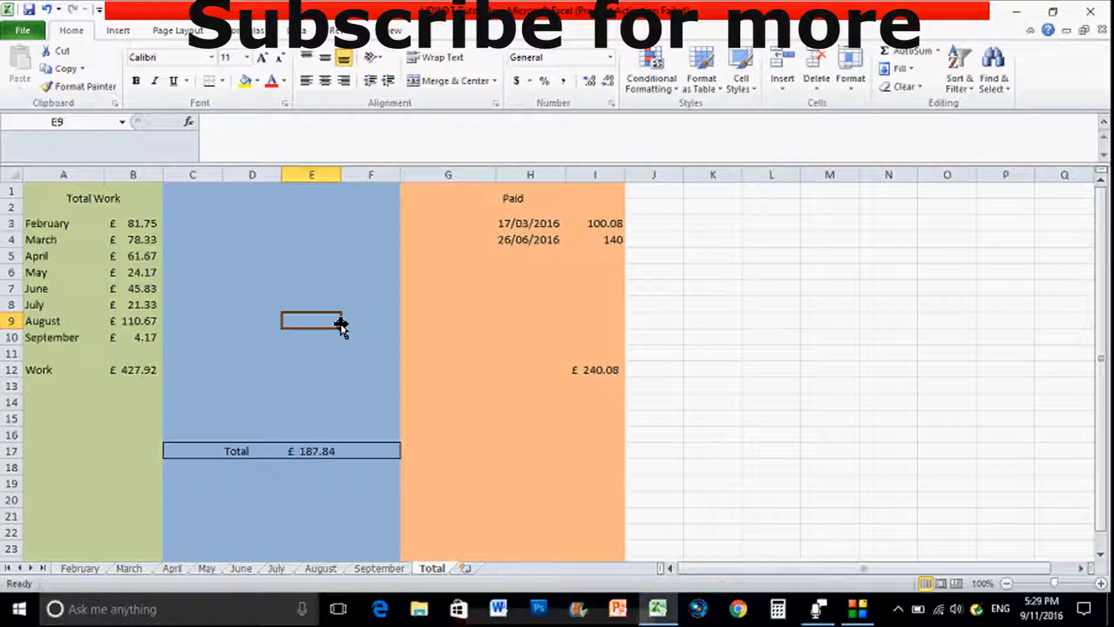
mouse_move(249, 405)
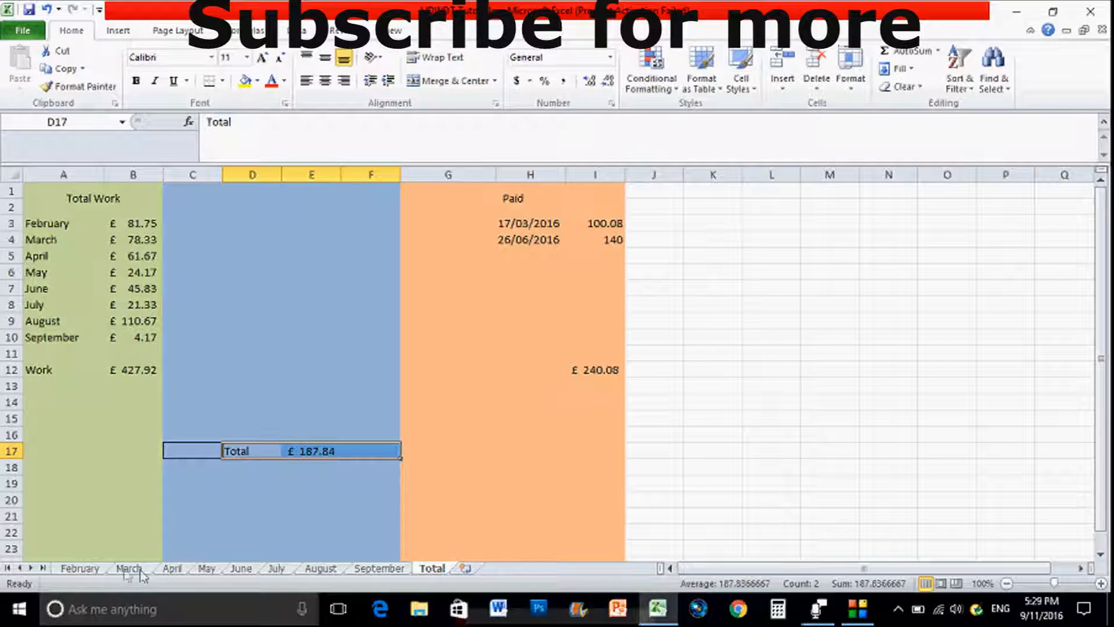
click(79, 568)
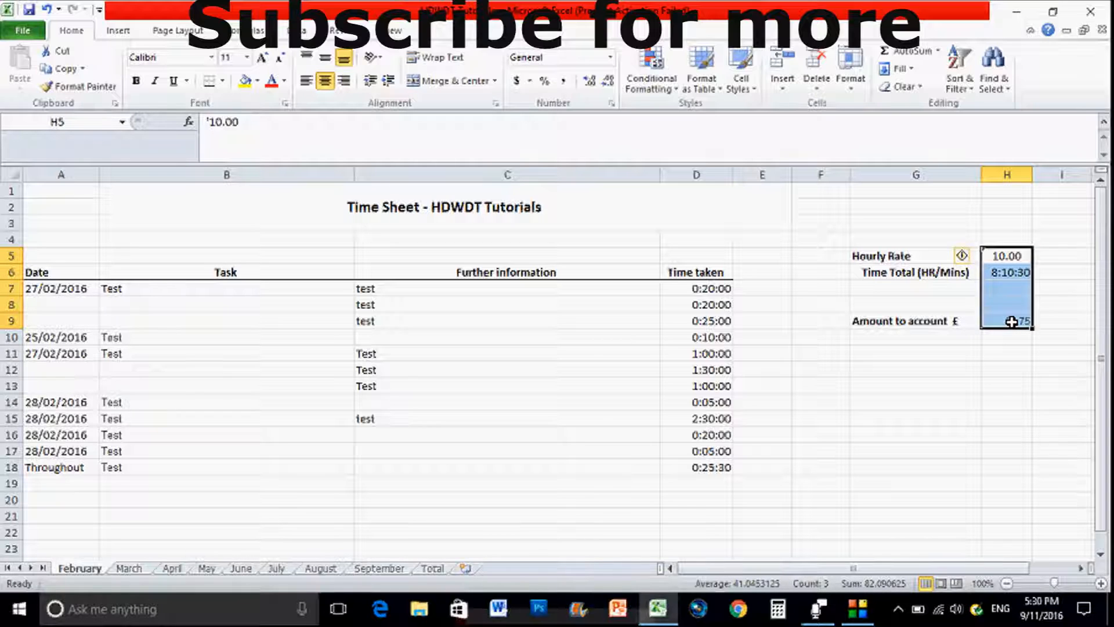
mouse_move(750, 532)
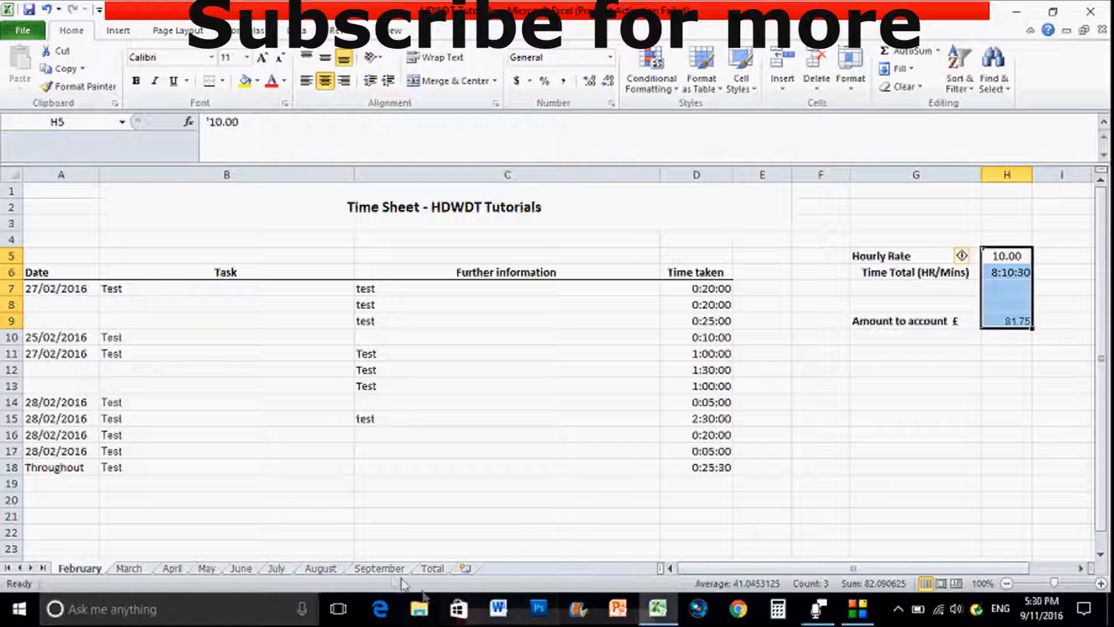
Insert a new blank worksheet after September, named October, before Total.
click(379, 568)
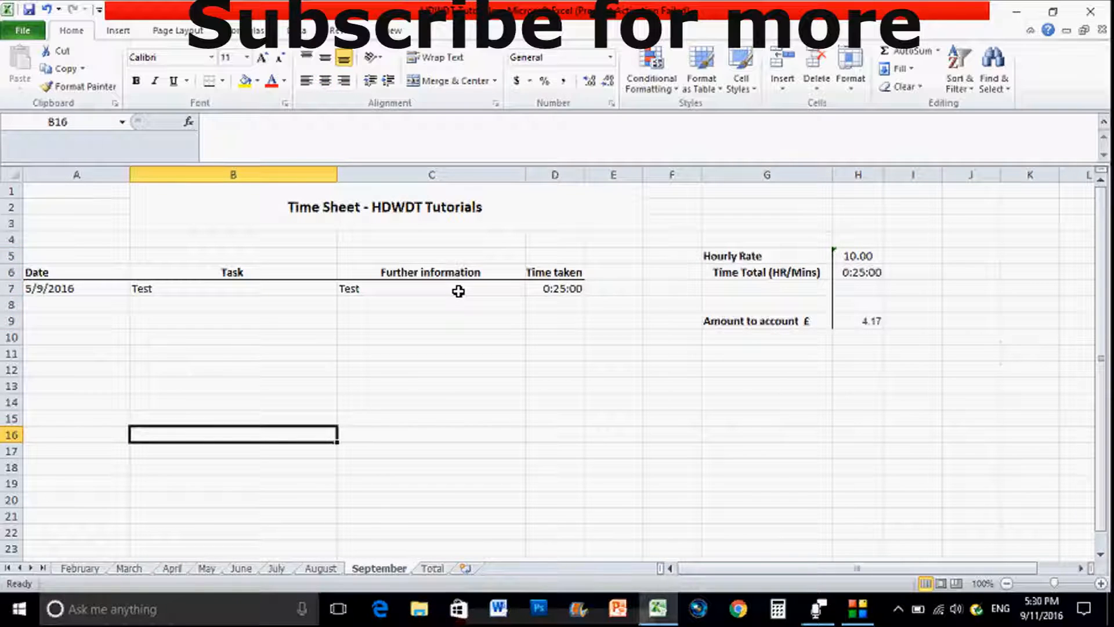
mouse_move(454, 488)
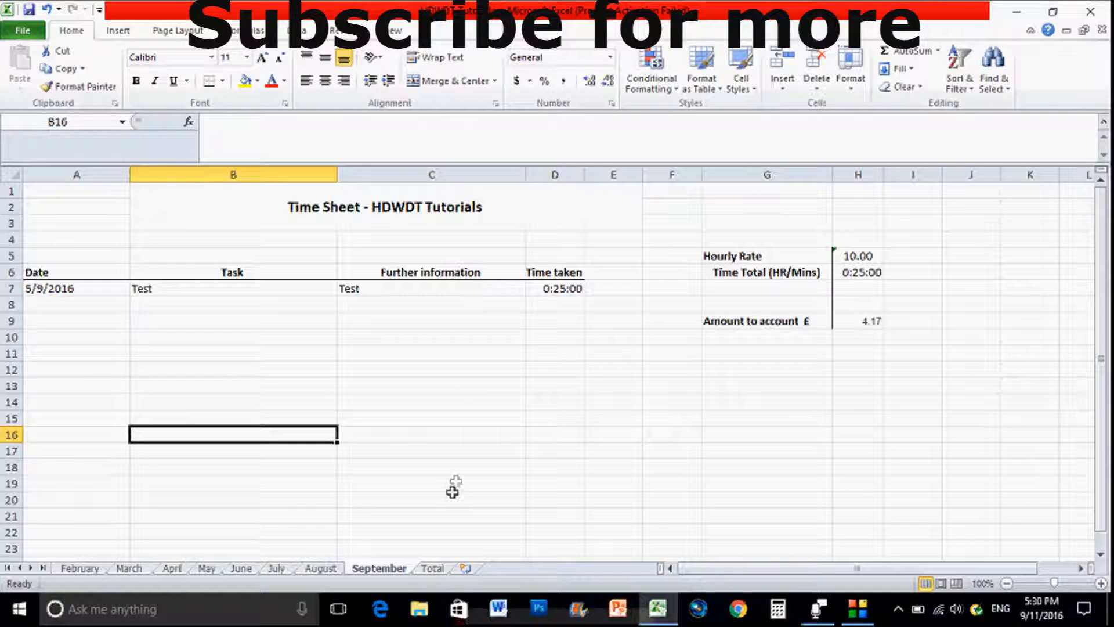
mouse_move(465, 568)
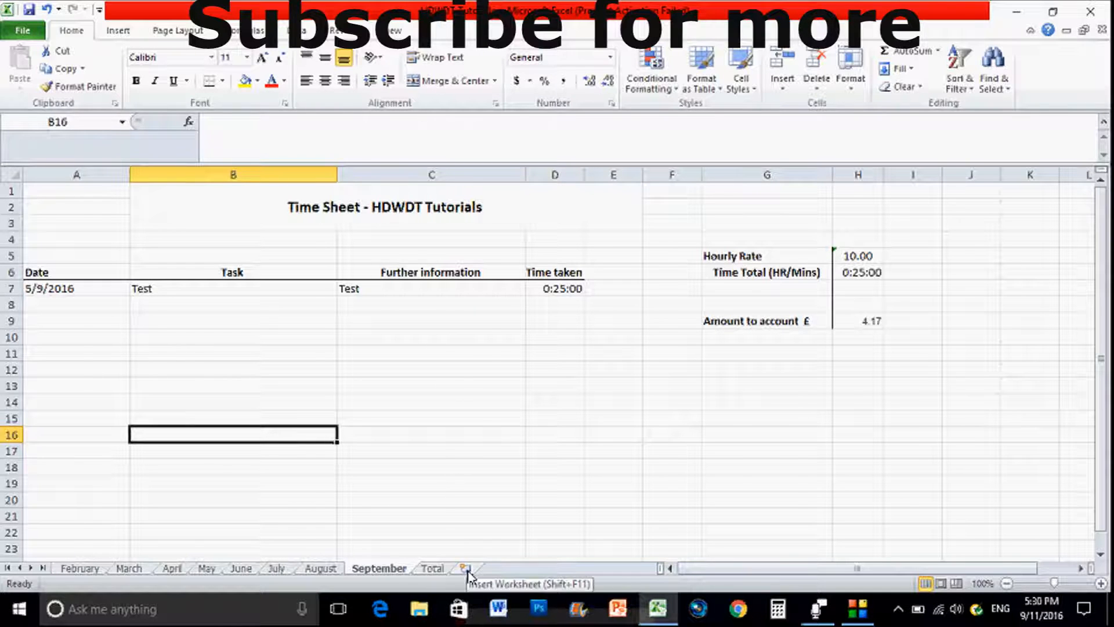
click(467, 567)
text(October)
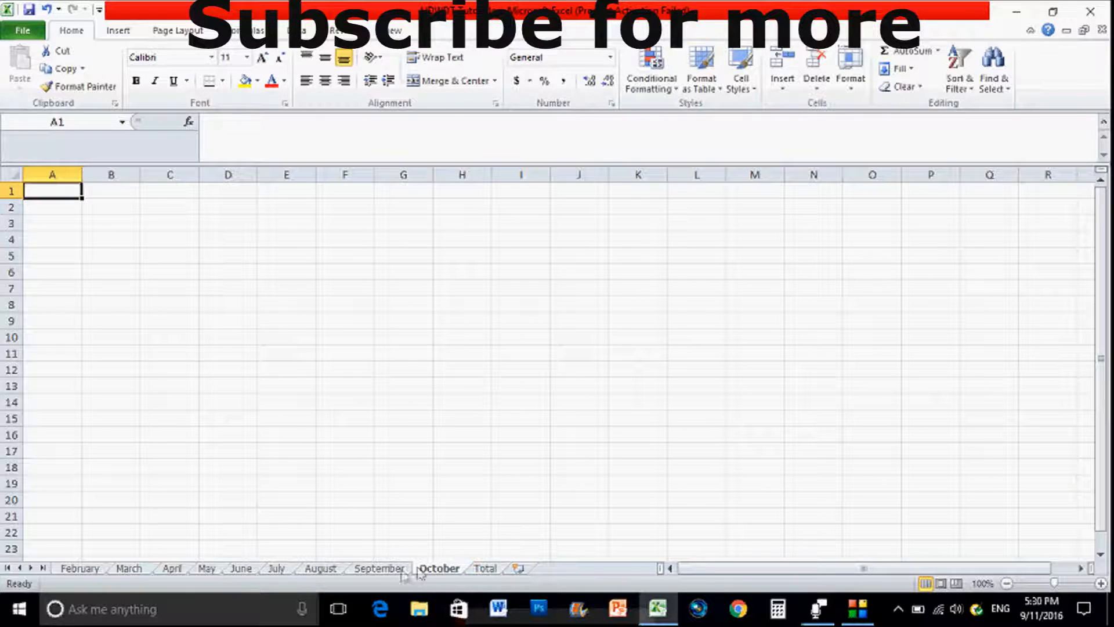
Paste September's time sheet layout with its 5/9/2016 sample entry into the October sheet.
click(378, 568)
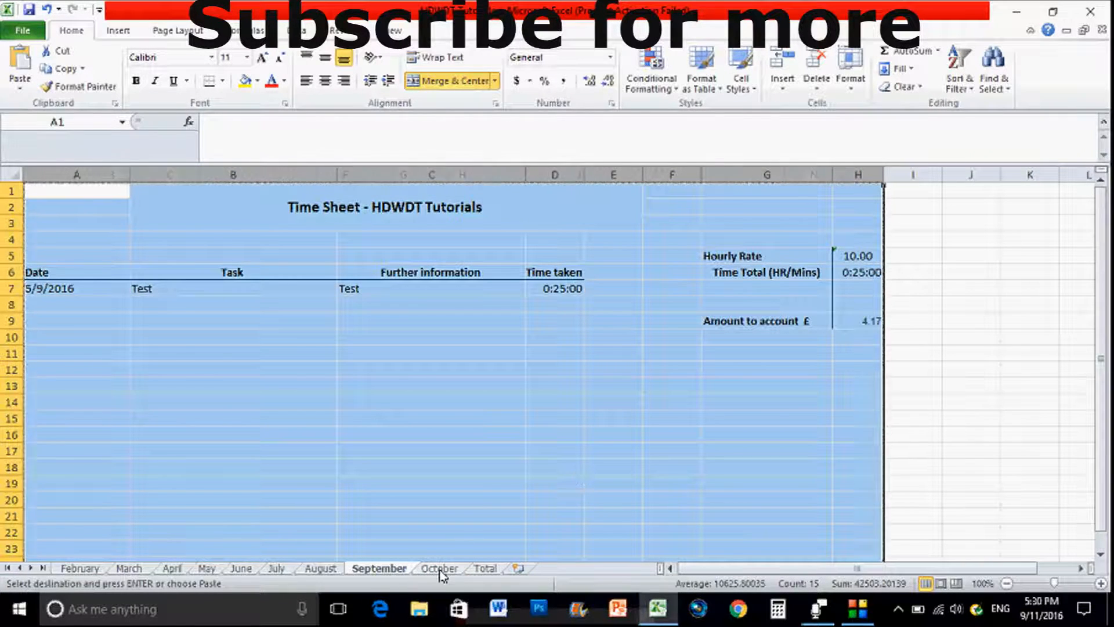
click(439, 568)
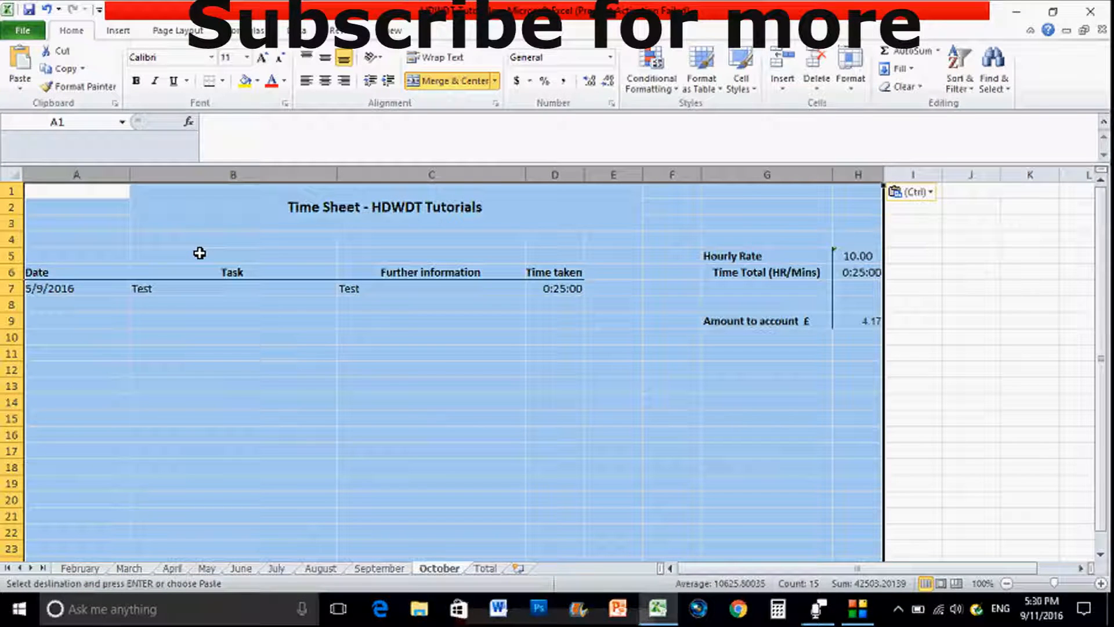
click(232, 254)
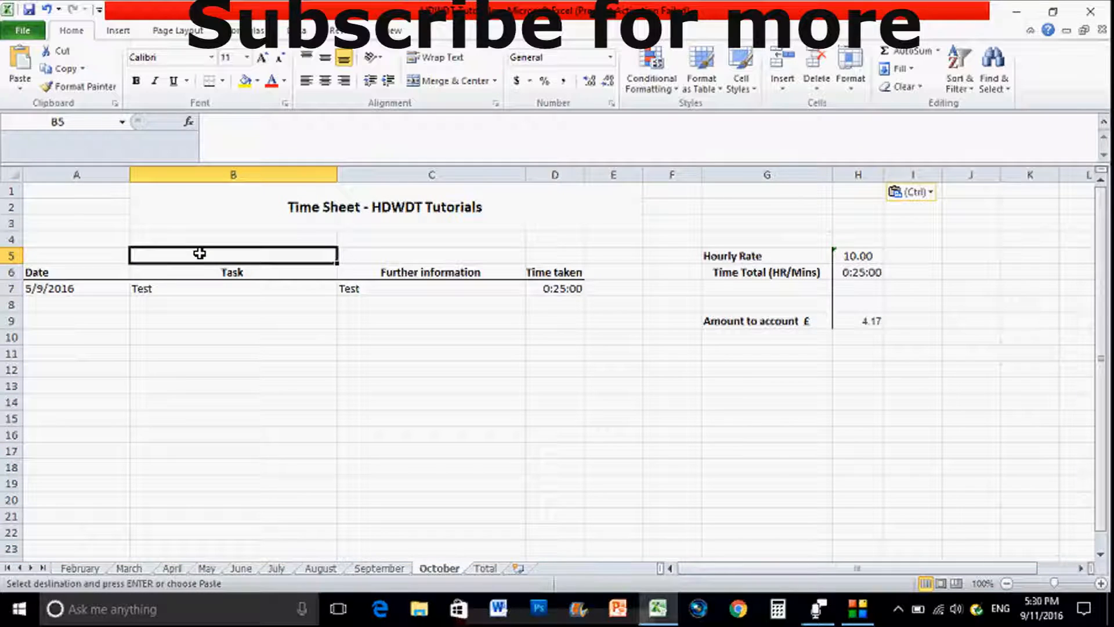
mouse_move(71, 290)
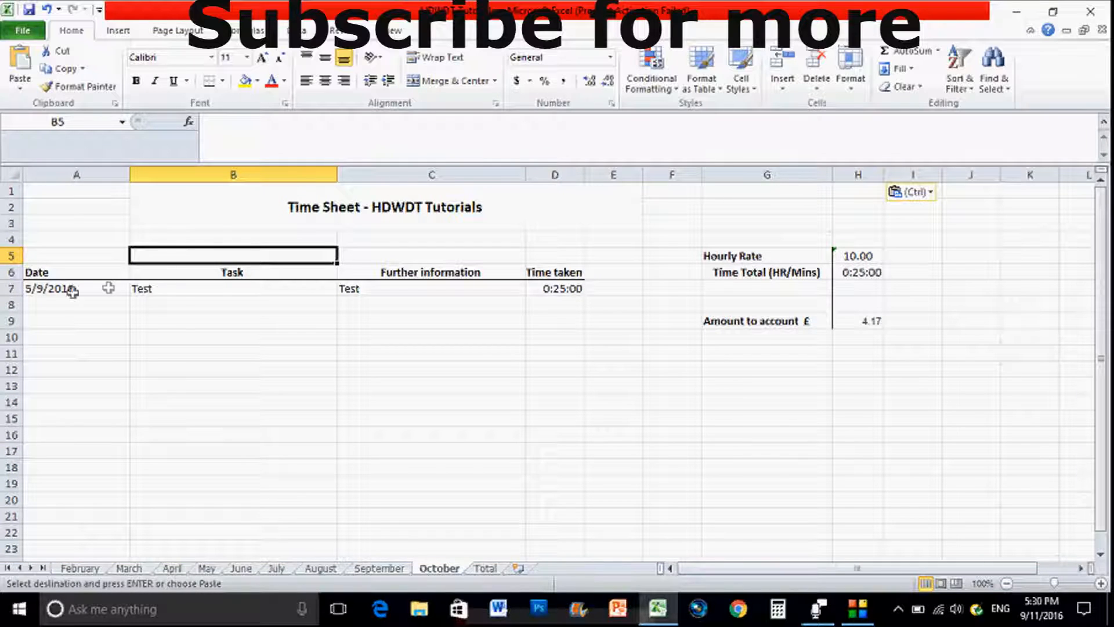
click(77, 289)
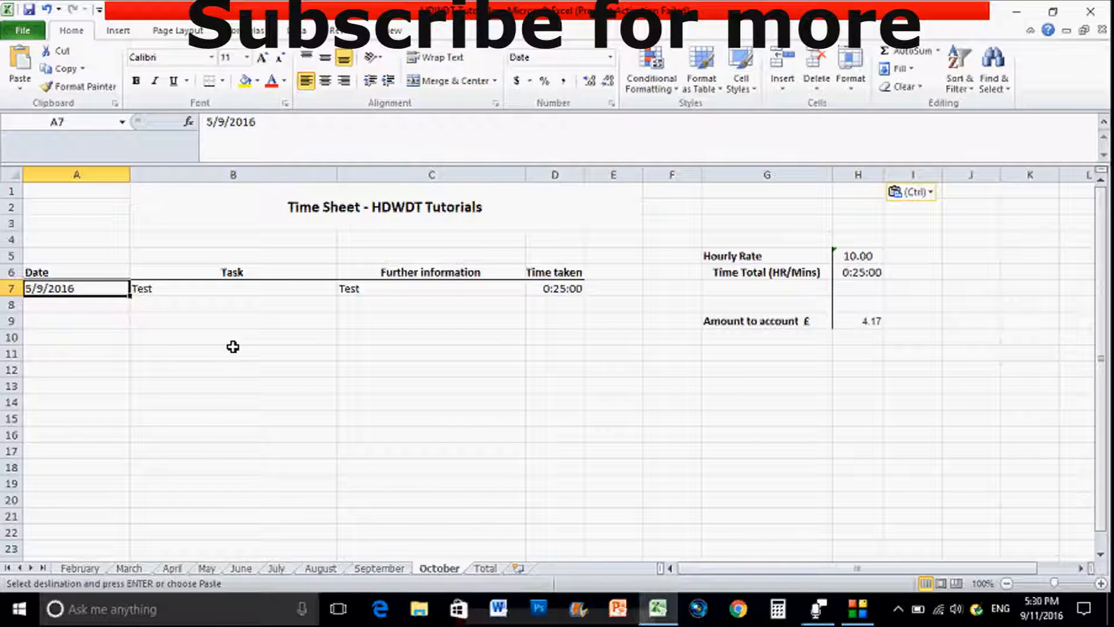
Enter the 01/10 date, task 'Created a Youtube video' and details 'How to create a time sheet'.
click(234, 353)
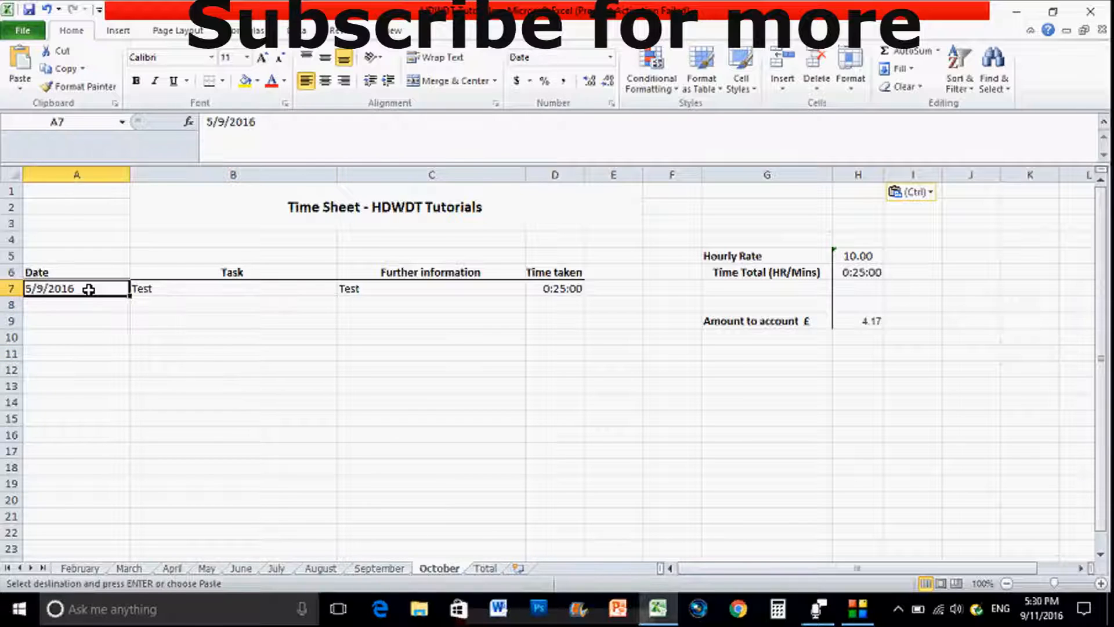
text(01/10)
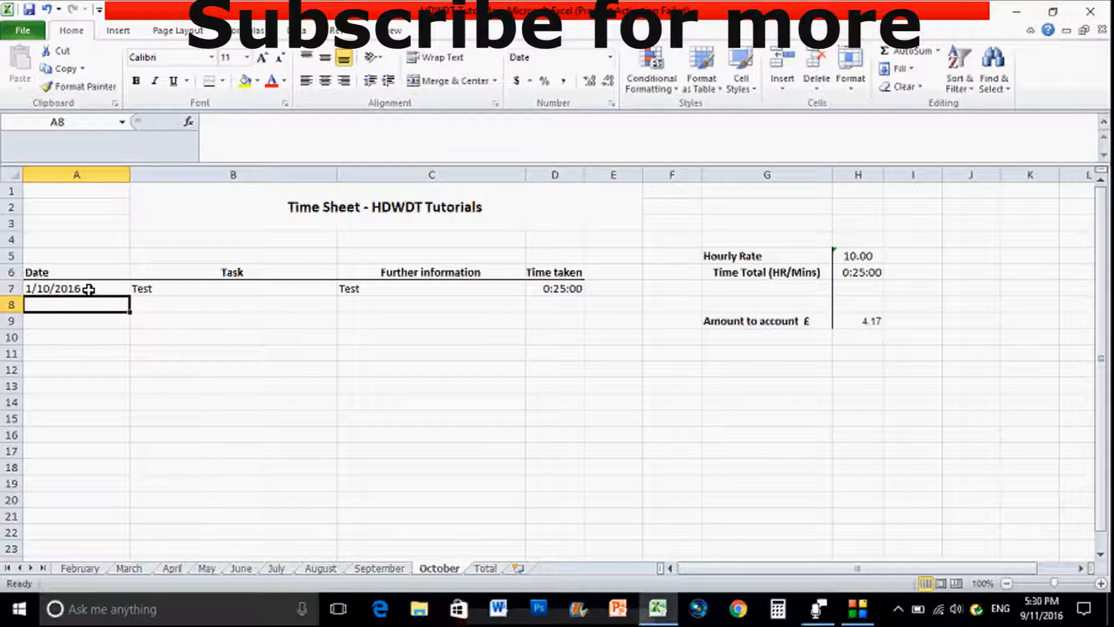
mouse_move(144, 279)
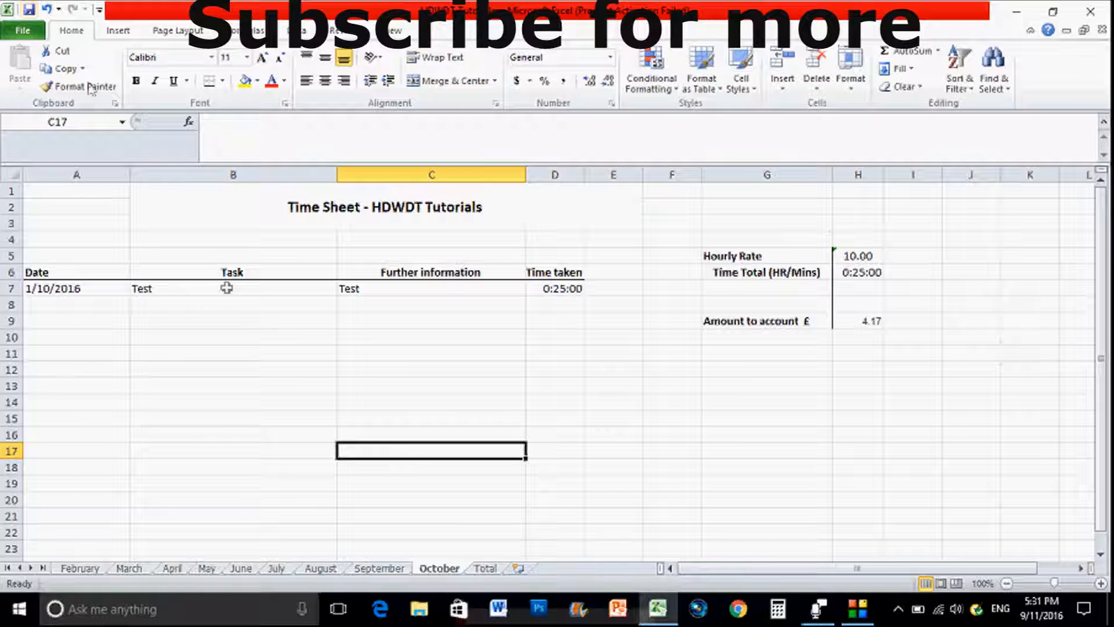
click(232, 287)
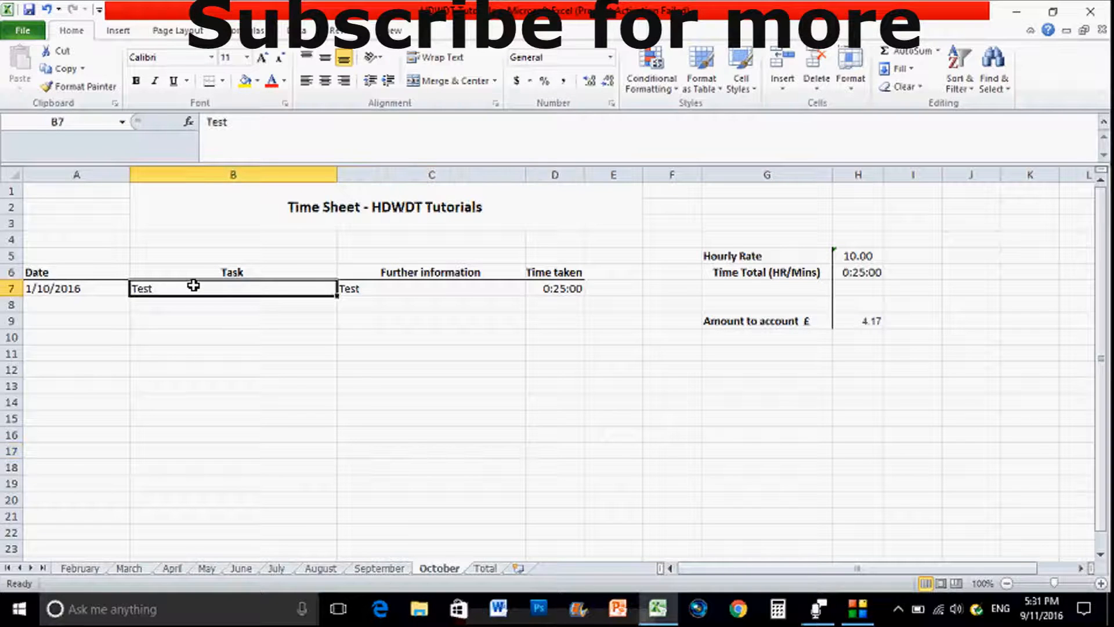
text(Cre)
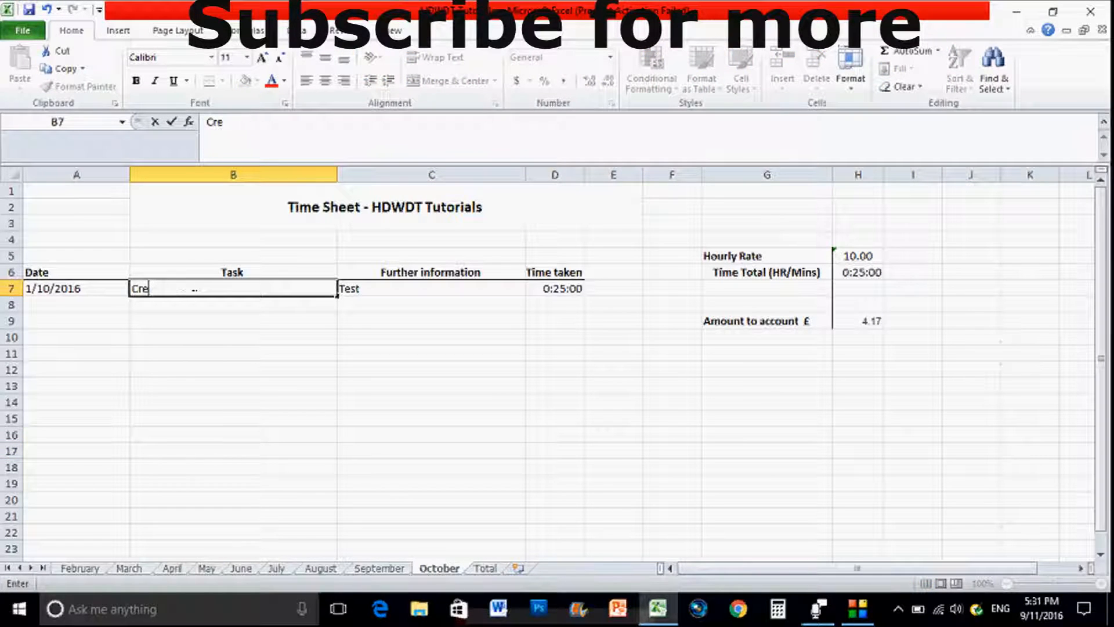
text(ated a Youtube video)
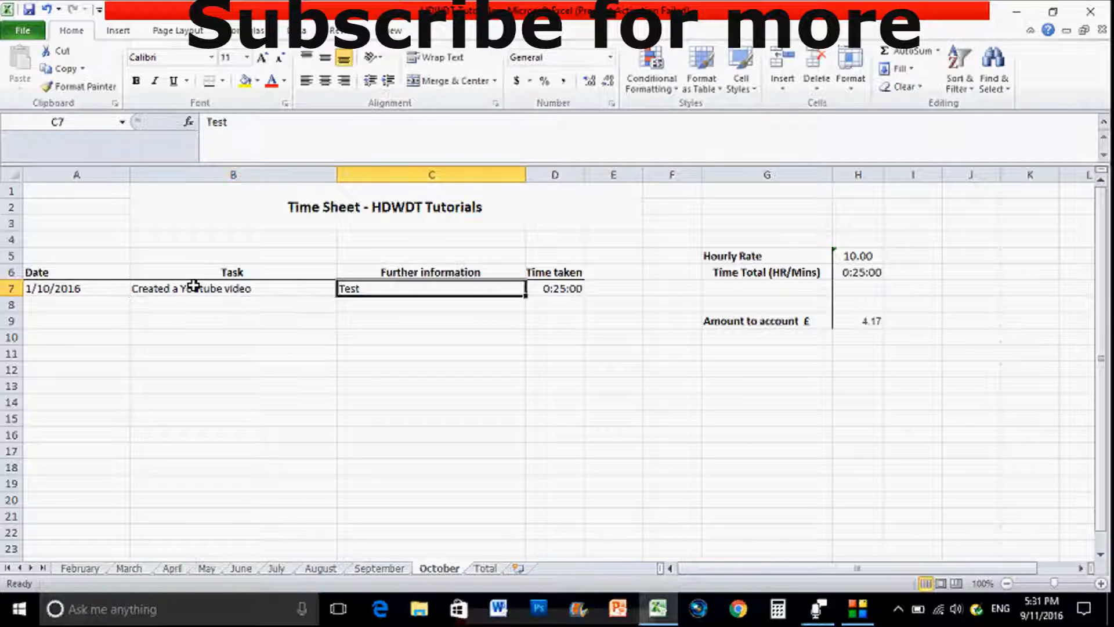
text(How to creat)
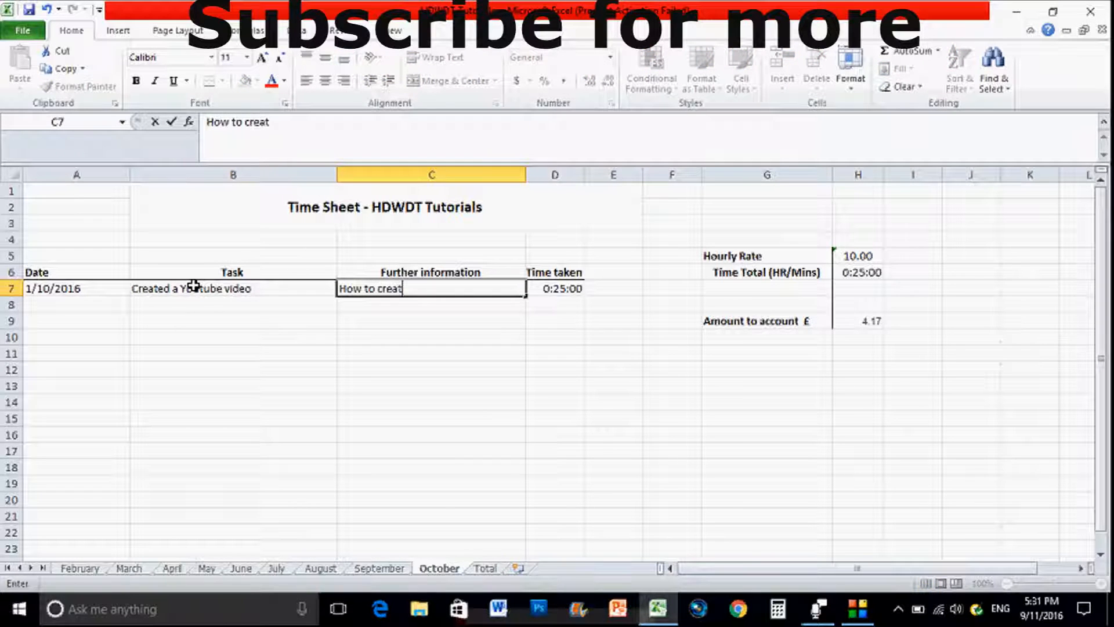
text(e a time)
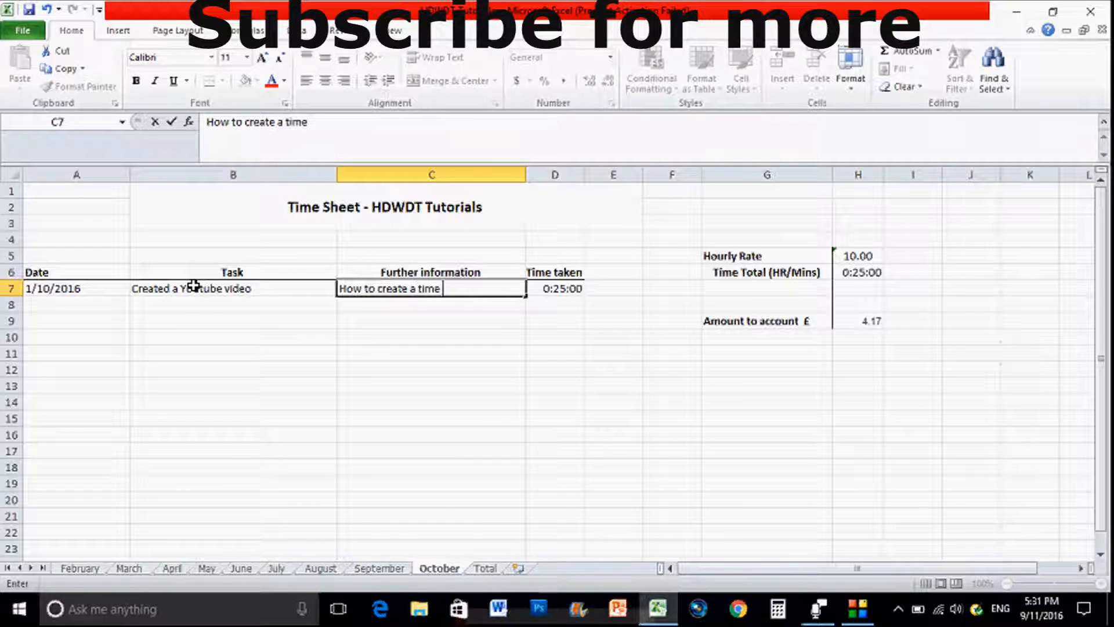
text(sheet)
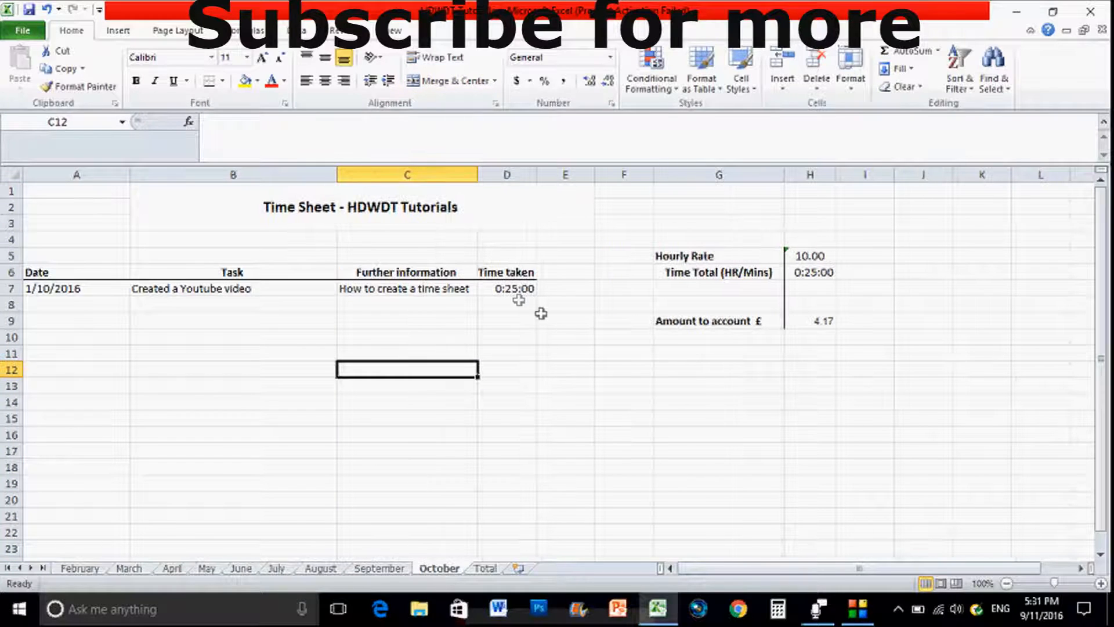
click(565, 352)
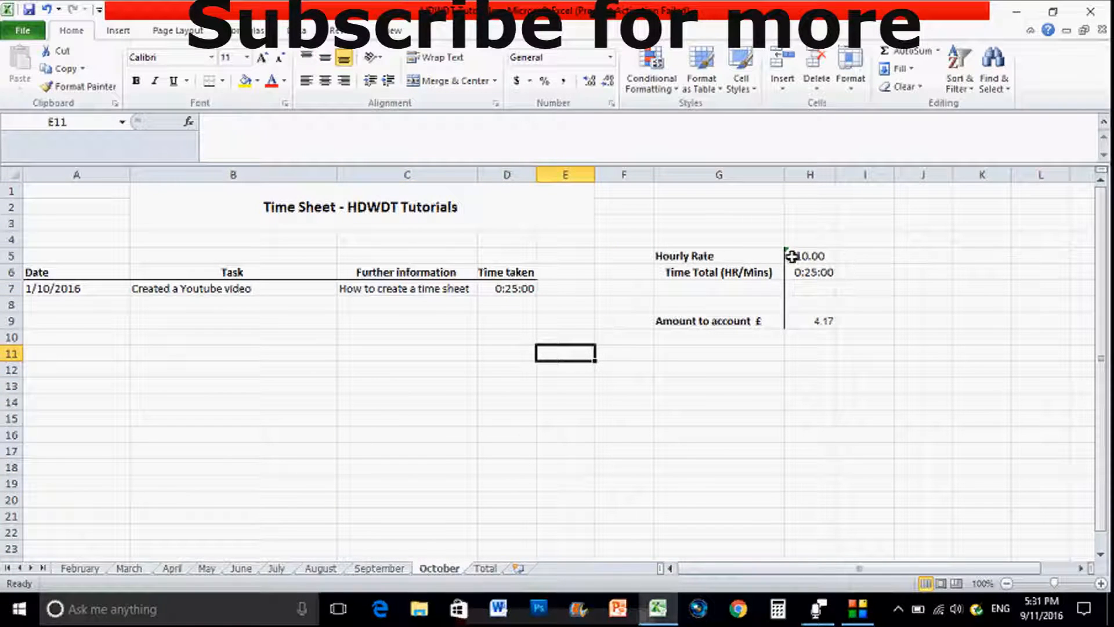
drag(683, 256, 824, 334)
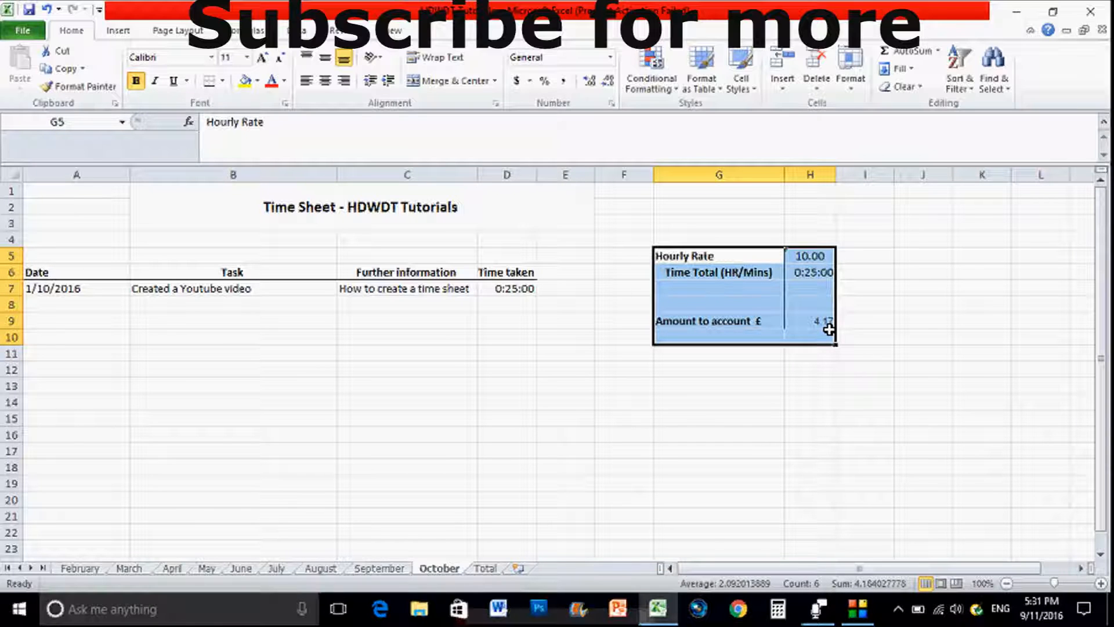
click(864, 288)
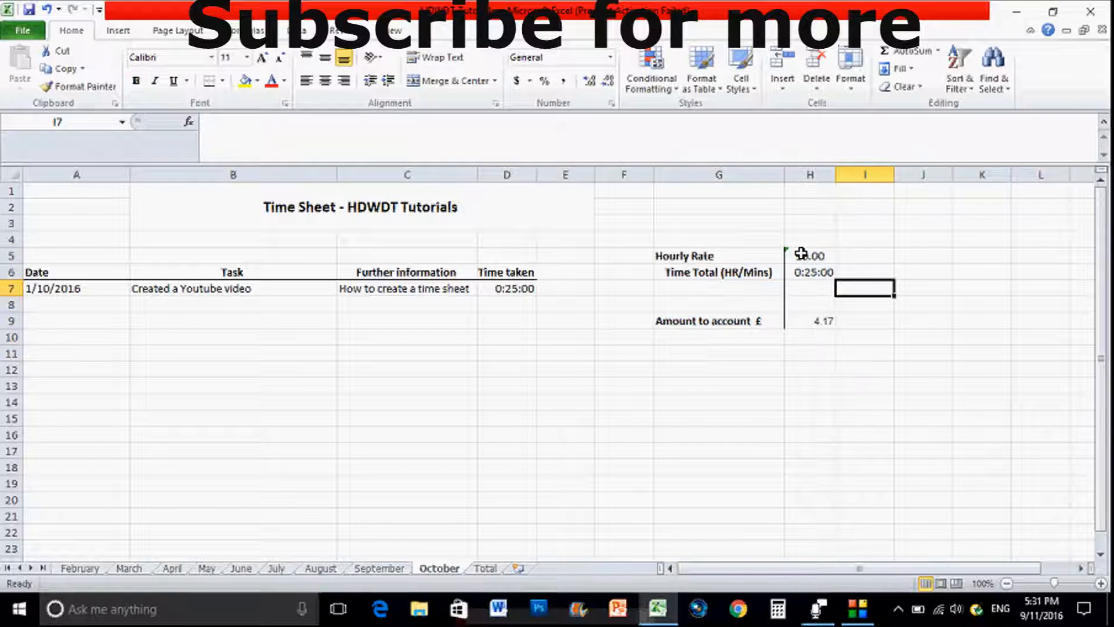
click(809, 254)
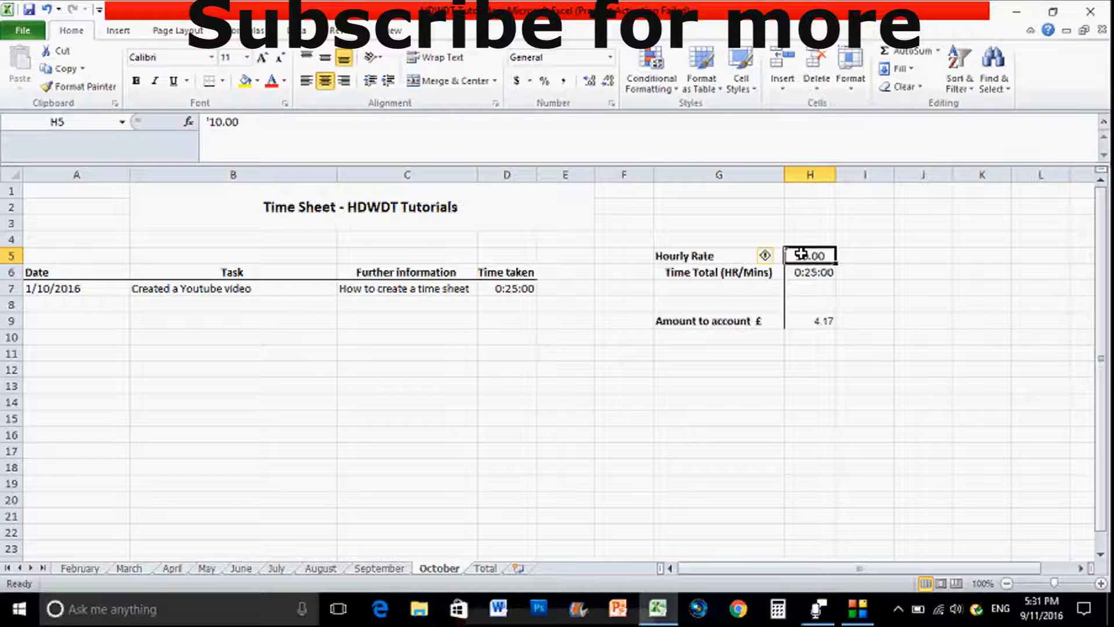
click(810, 272)
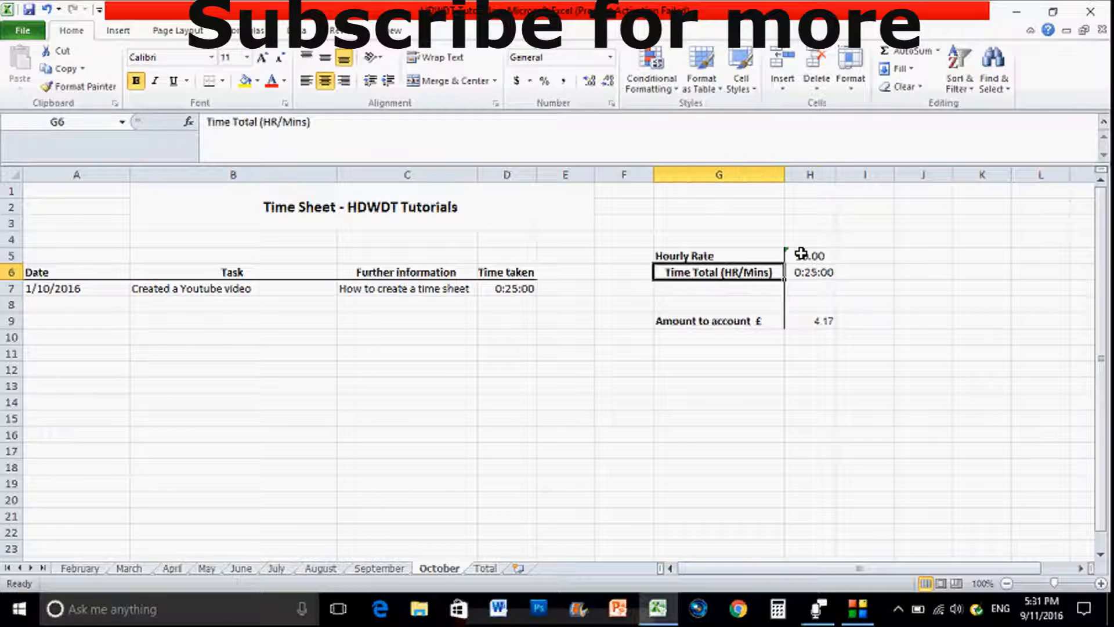
click(809, 304)
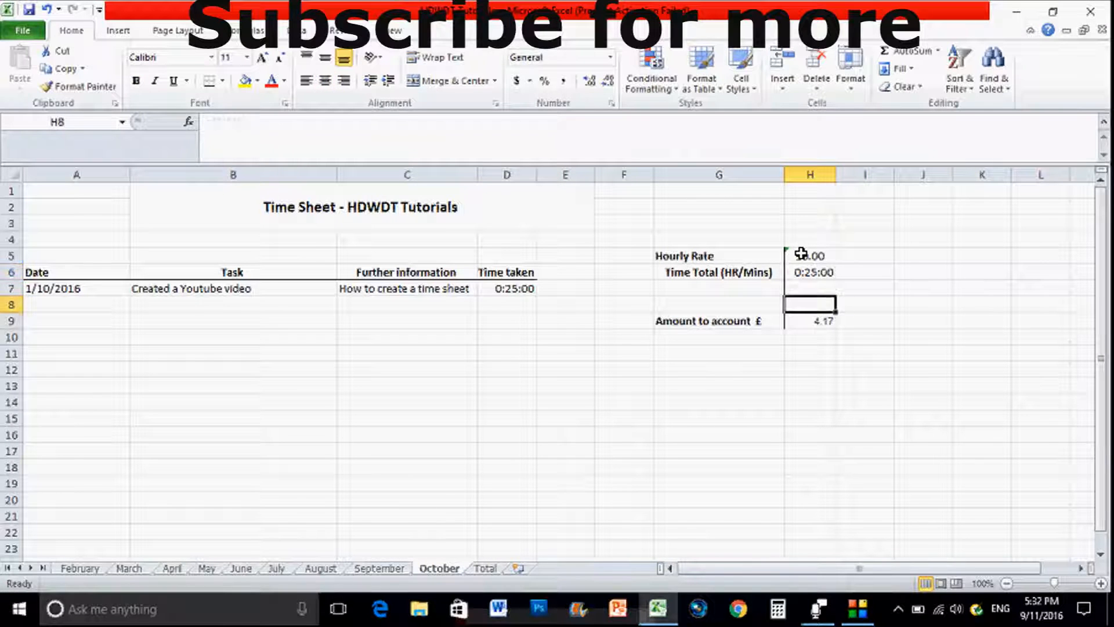
click(811, 321)
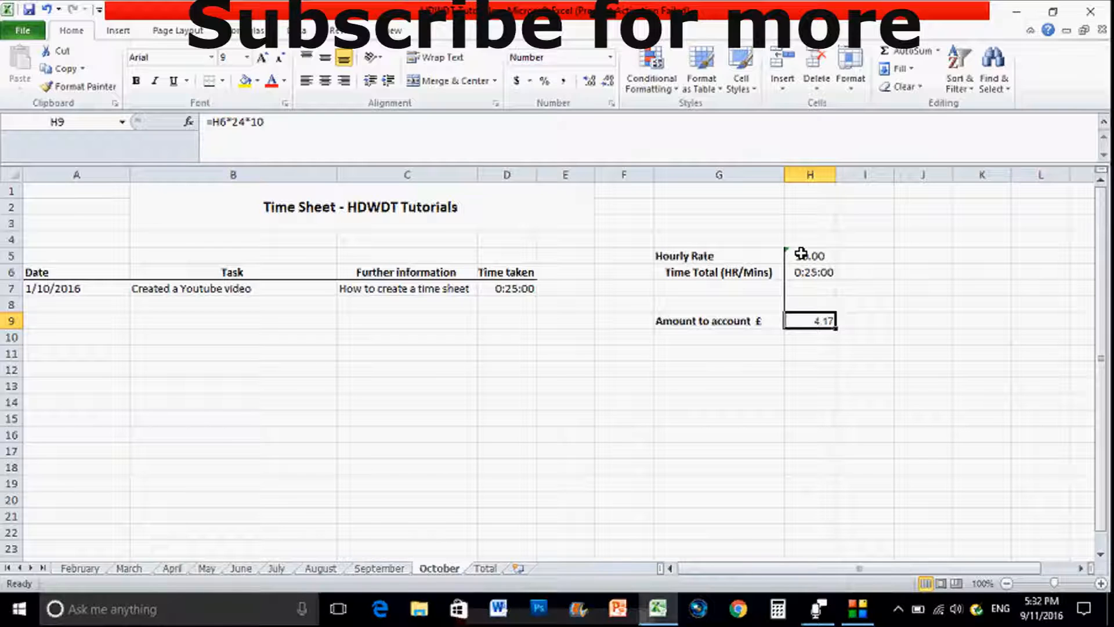
click(809, 254)
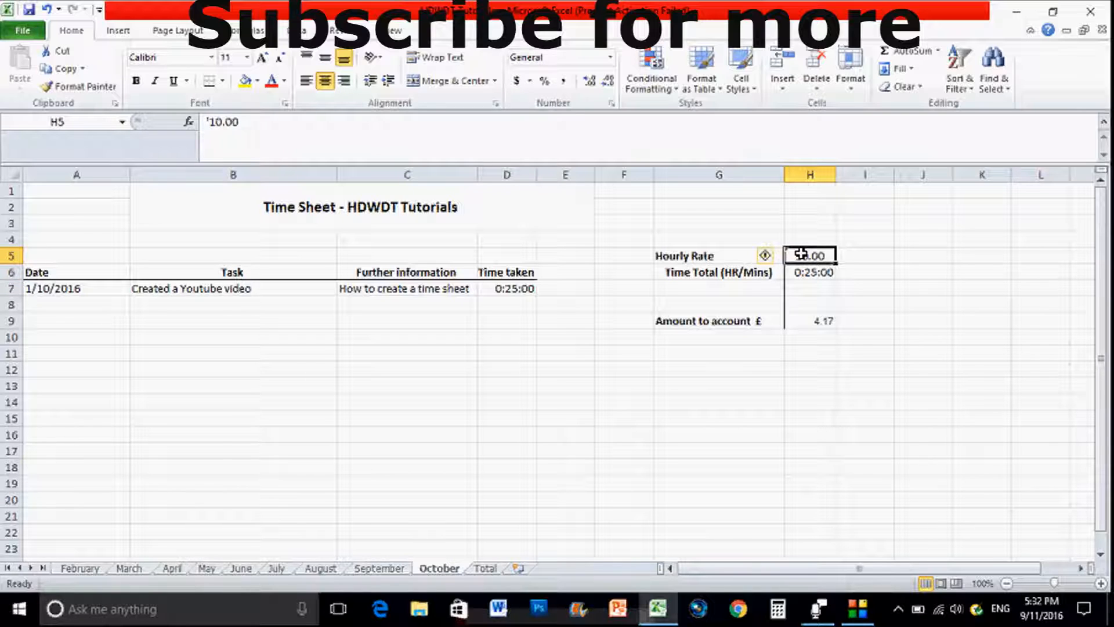
Edit the Time Total cell to reveal its =SUM(D7:D34) formula, cancelling the overwrite prompt.
click(811, 271)
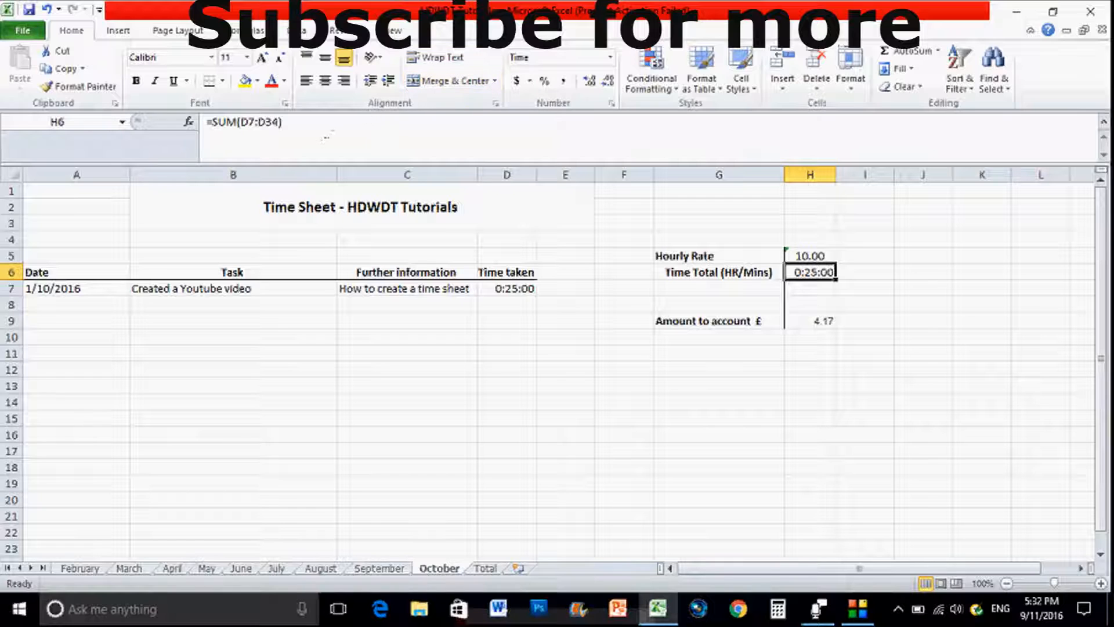
double_click(810, 271)
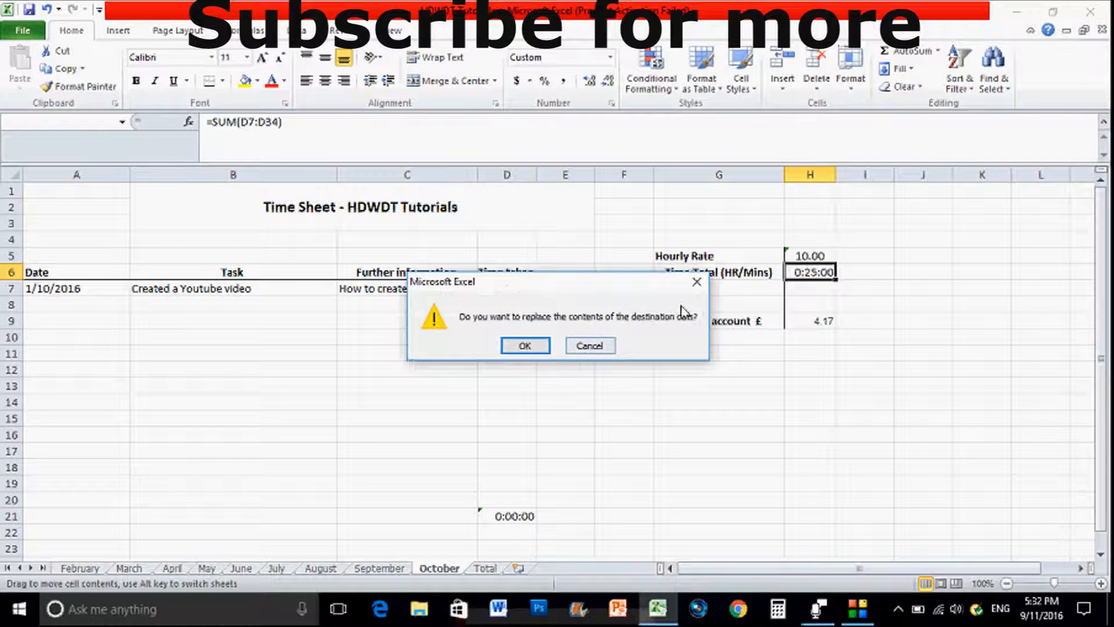
click(525, 346)
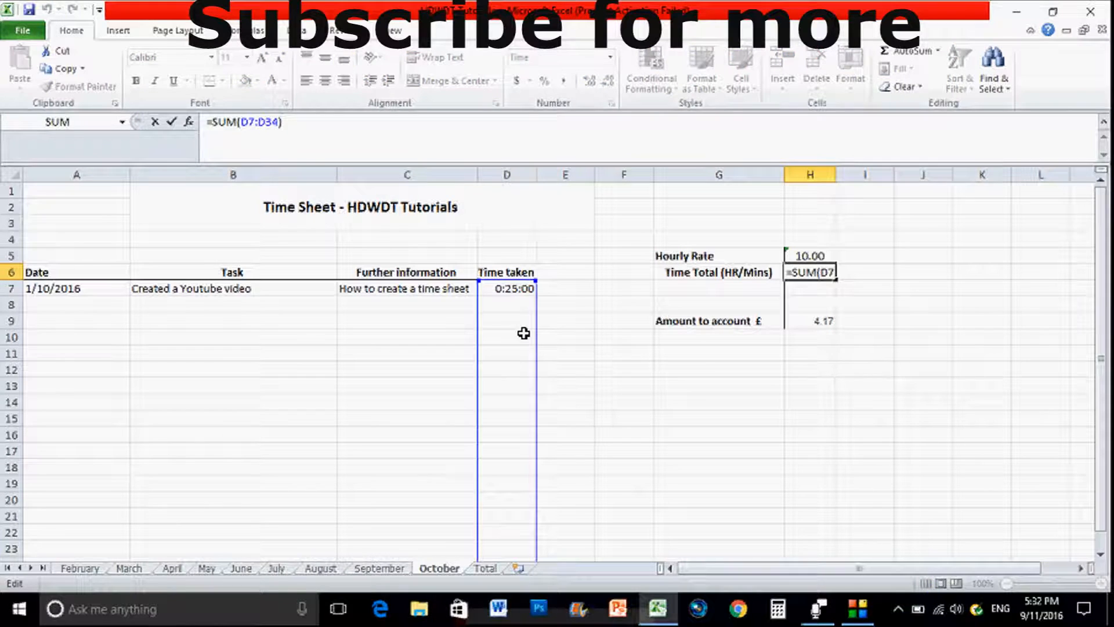
Enter test times, correct the mistaken 10-hour entry to 01:00:00, then clear them back to the single 0:25:00 entry.
text(00:10:)
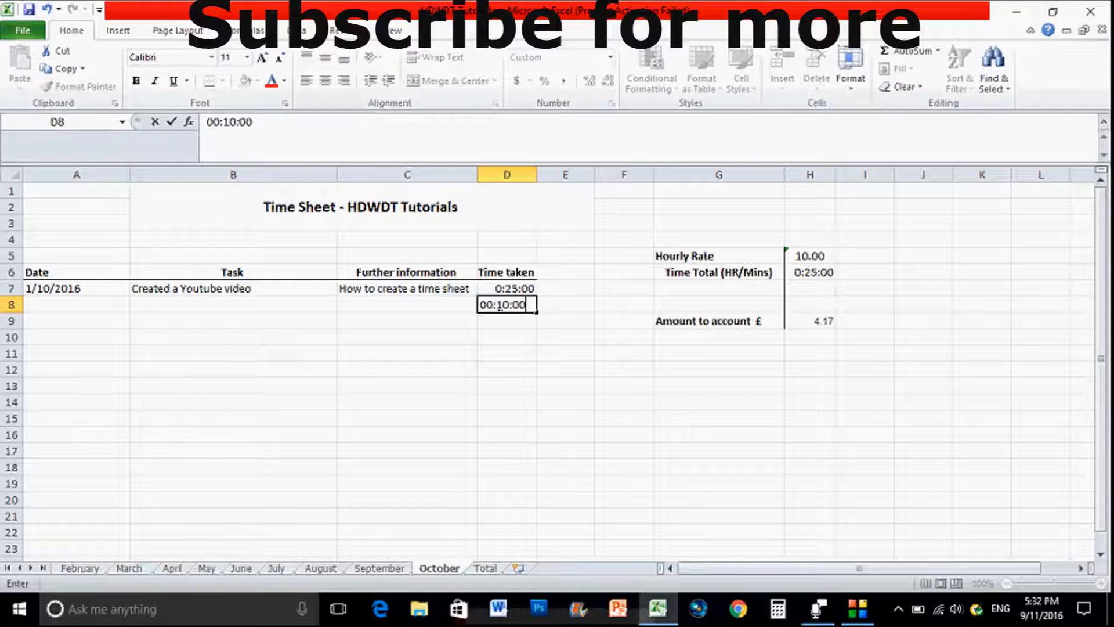
text(00)
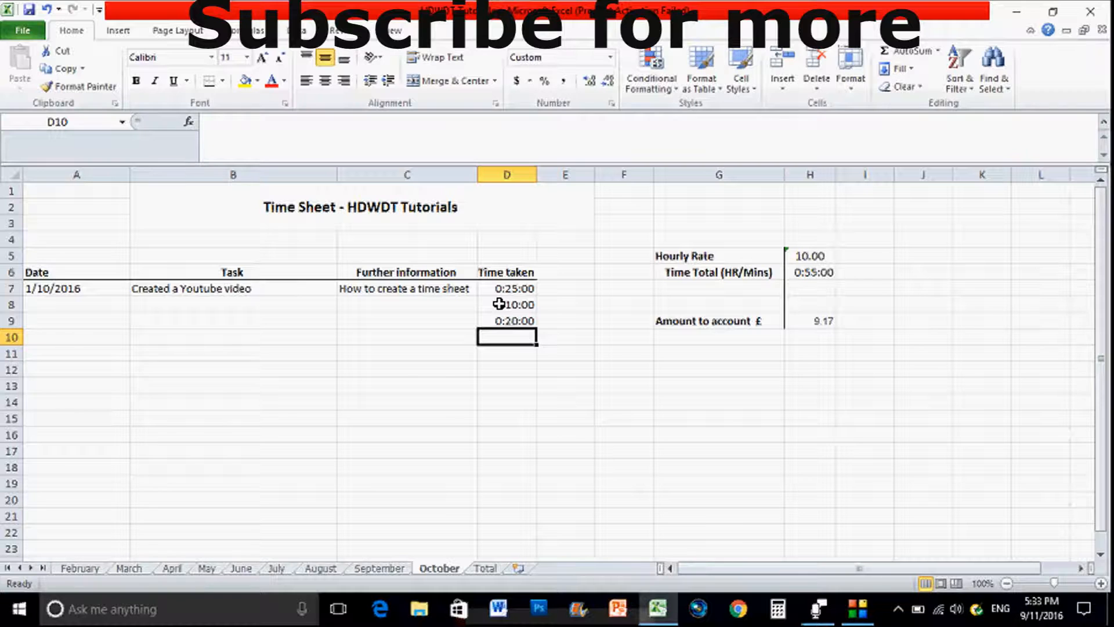
text(10:00:00)
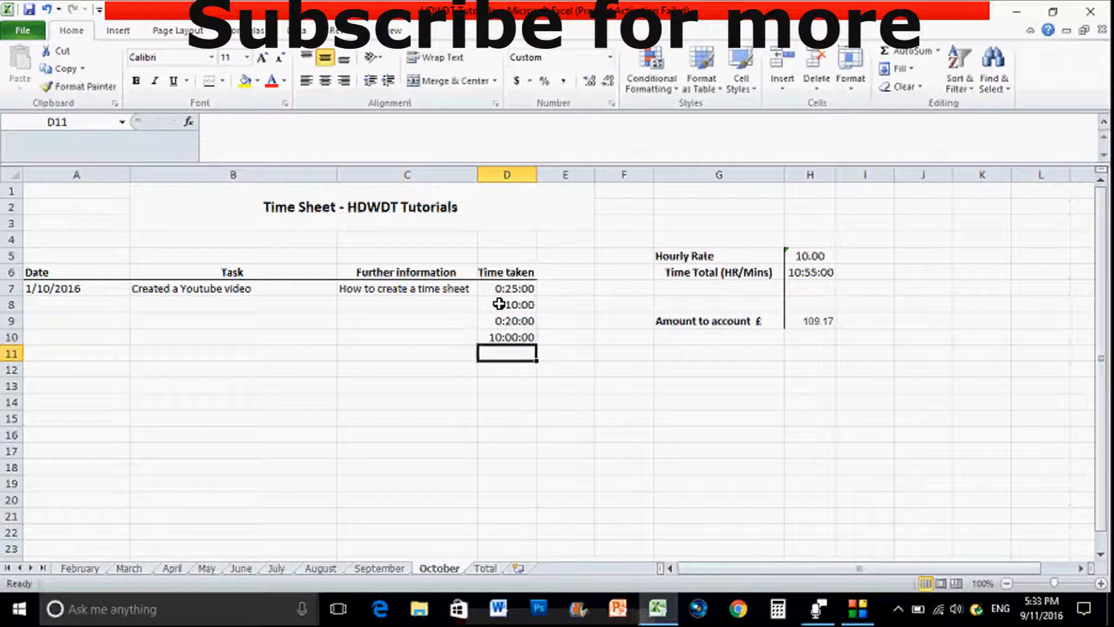
click(506, 337)
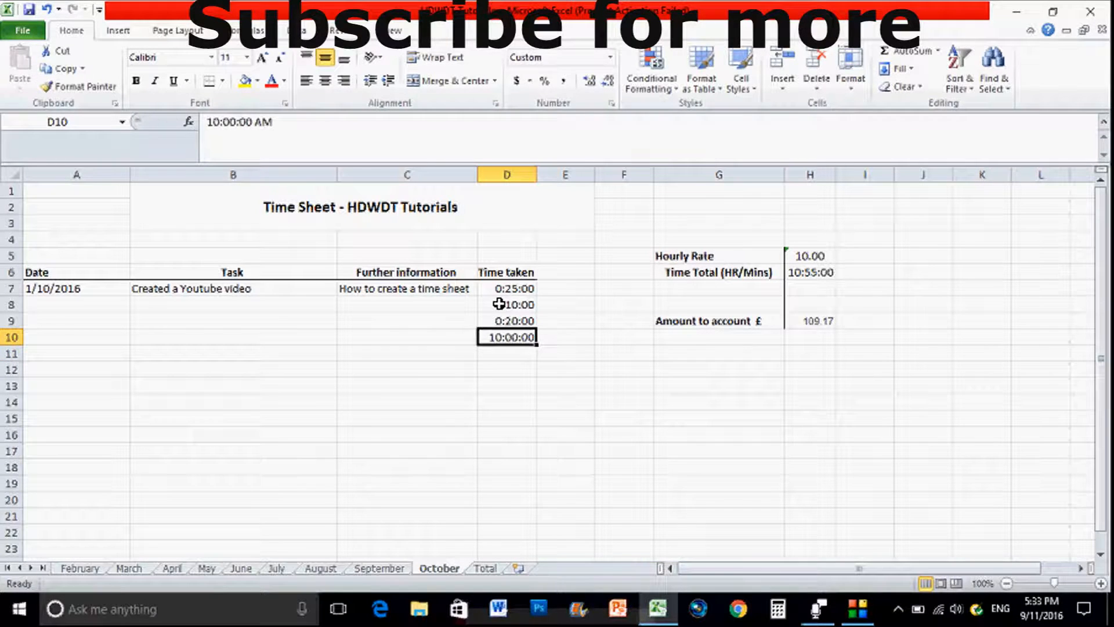
text(01:00:0)
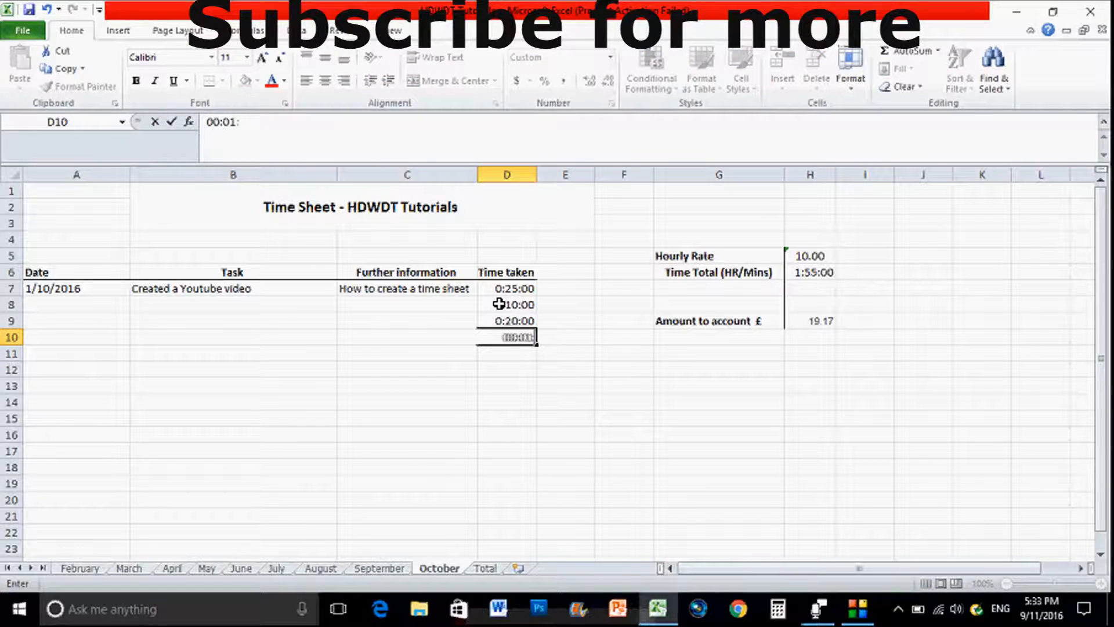
key(enter)
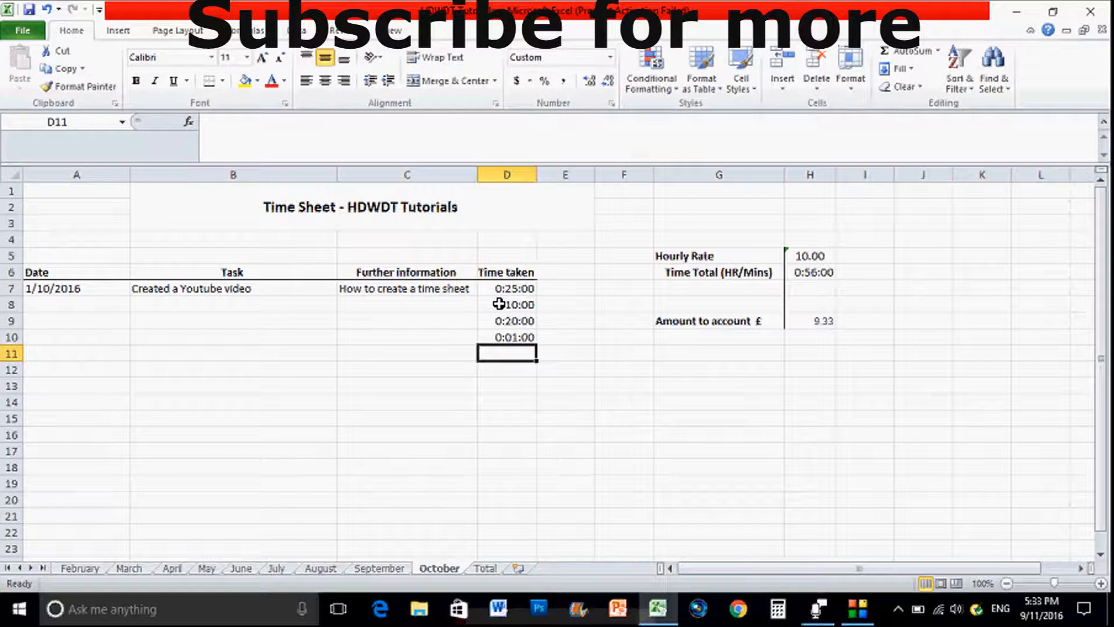
text(00:00:01)
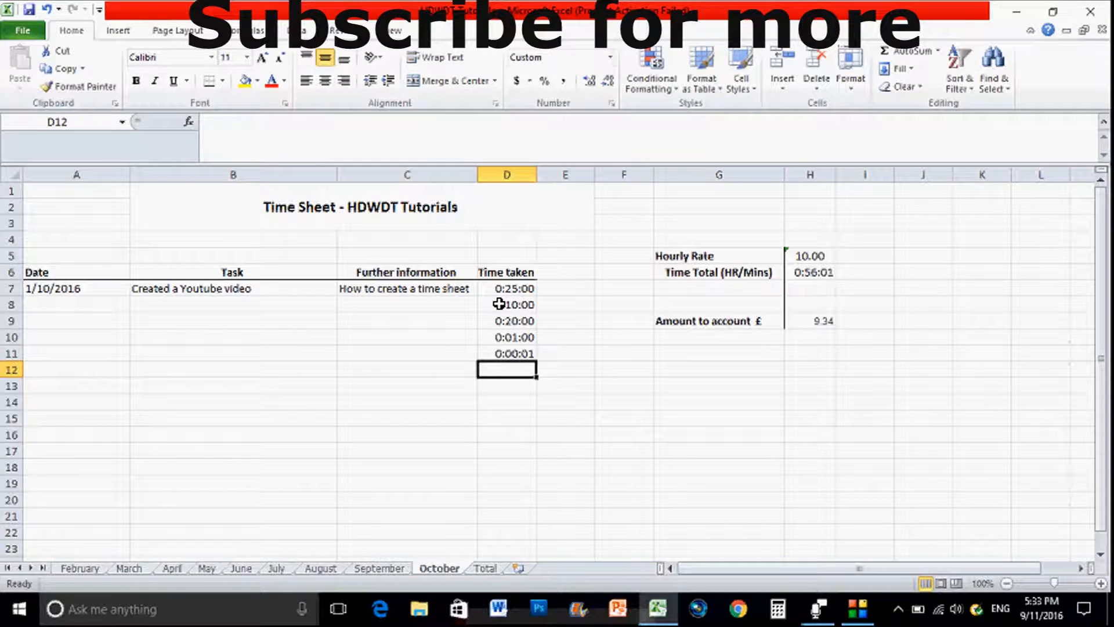
drag(506, 304, 506, 353)
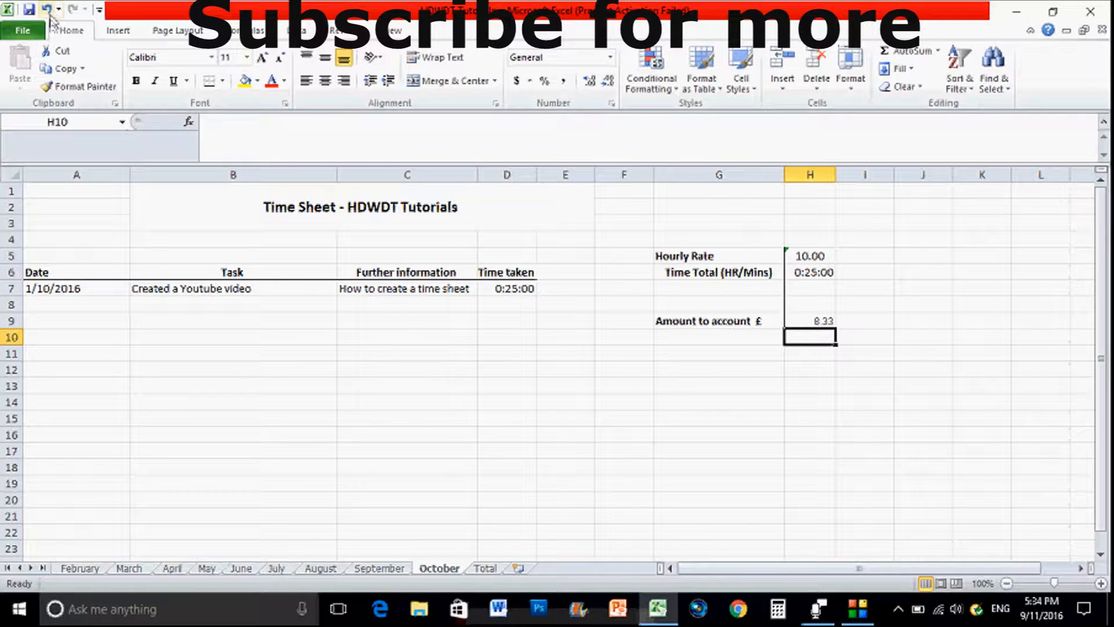
click(809, 320)
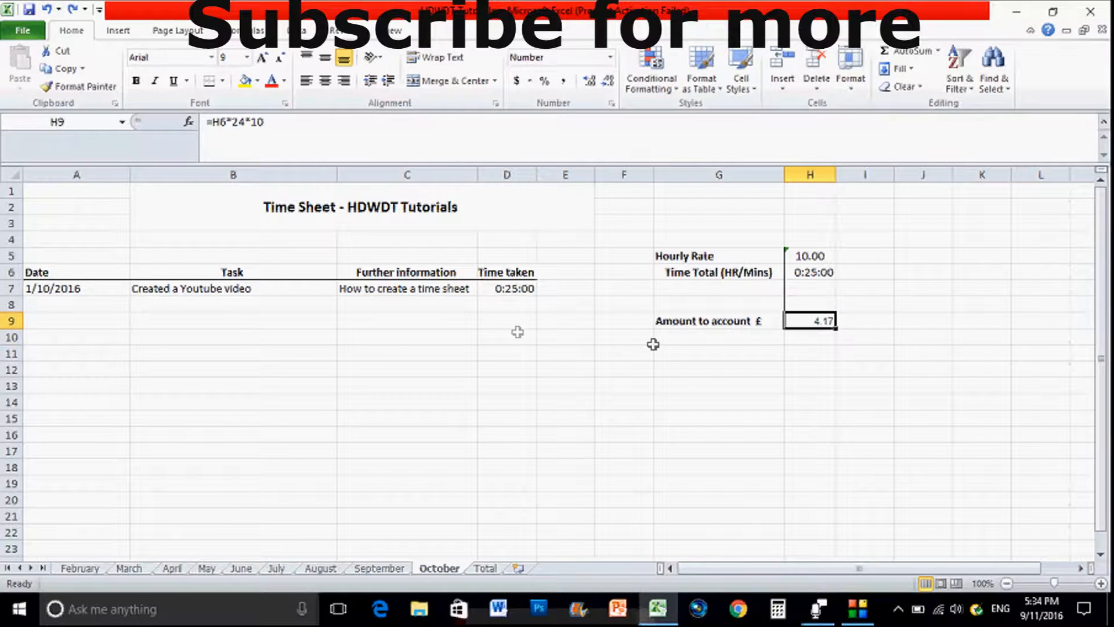
click(811, 386)
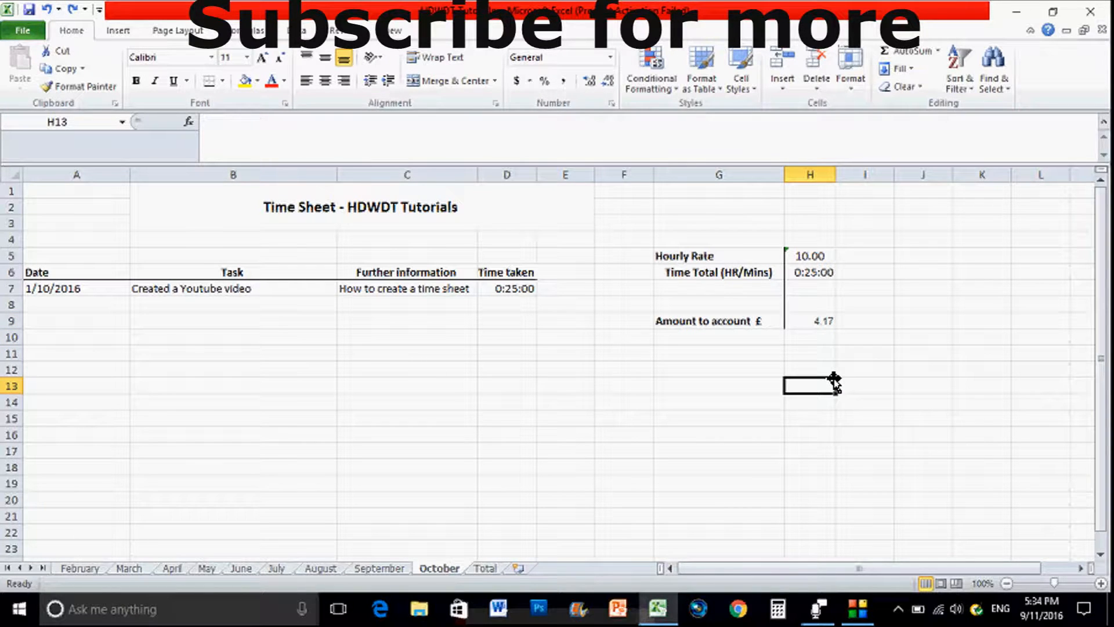
mouse_move(652, 252)
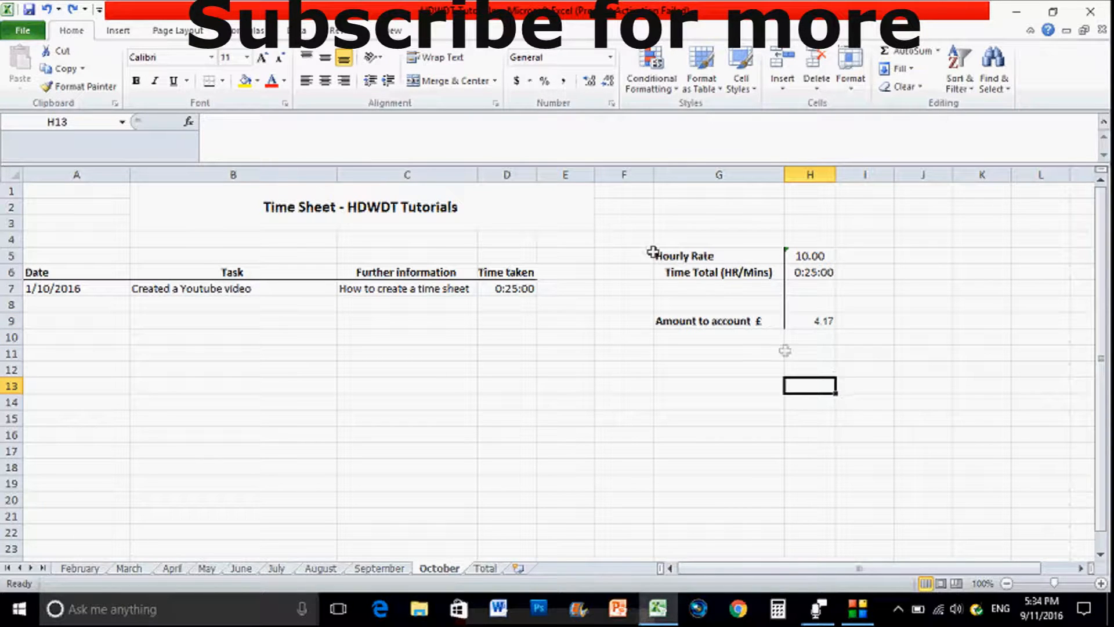
click(810, 320)
text(=)
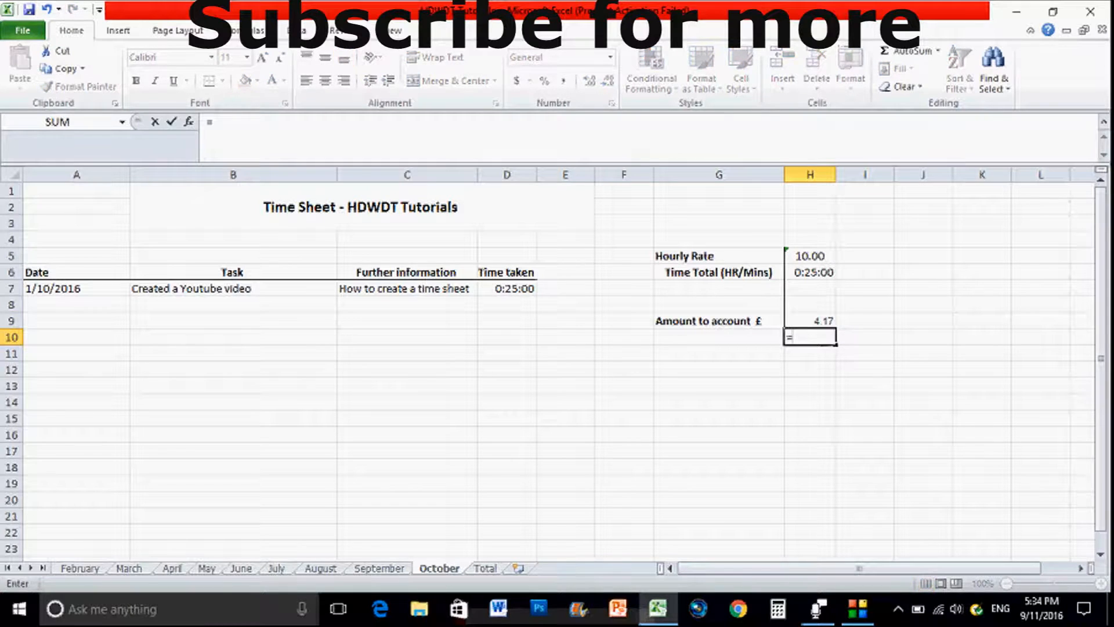
click(809, 272)
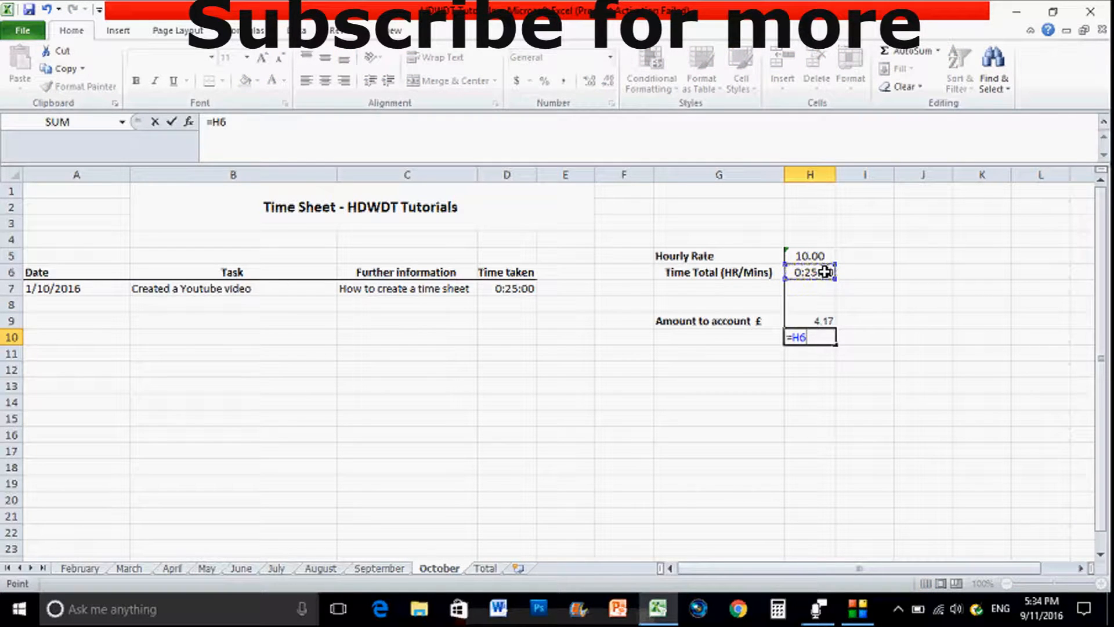
text(*)
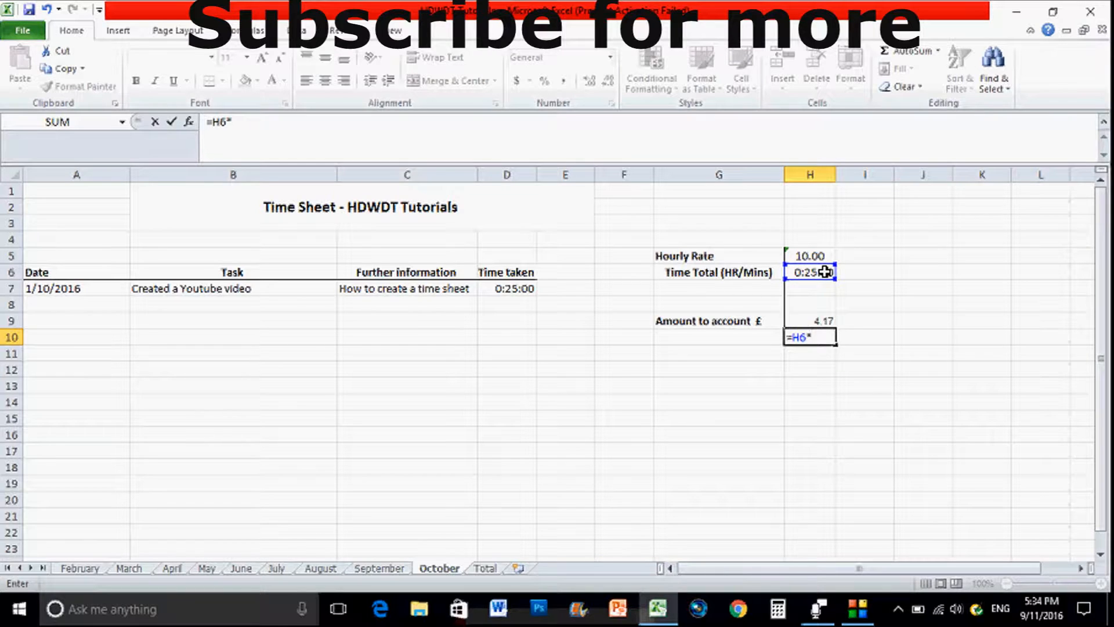
text(24)
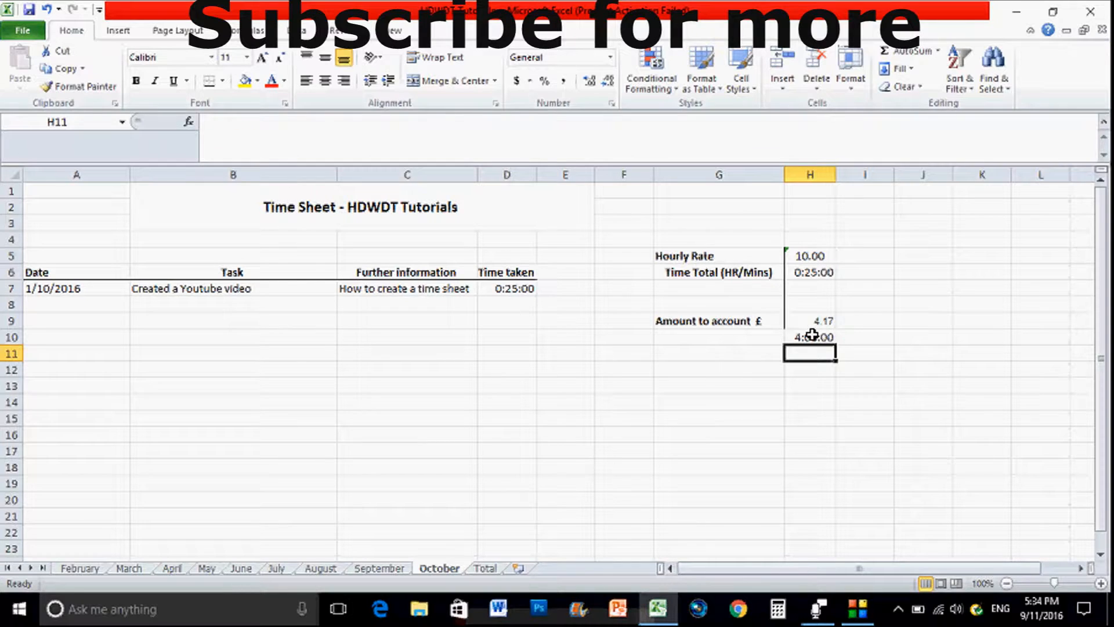
click(809, 337)
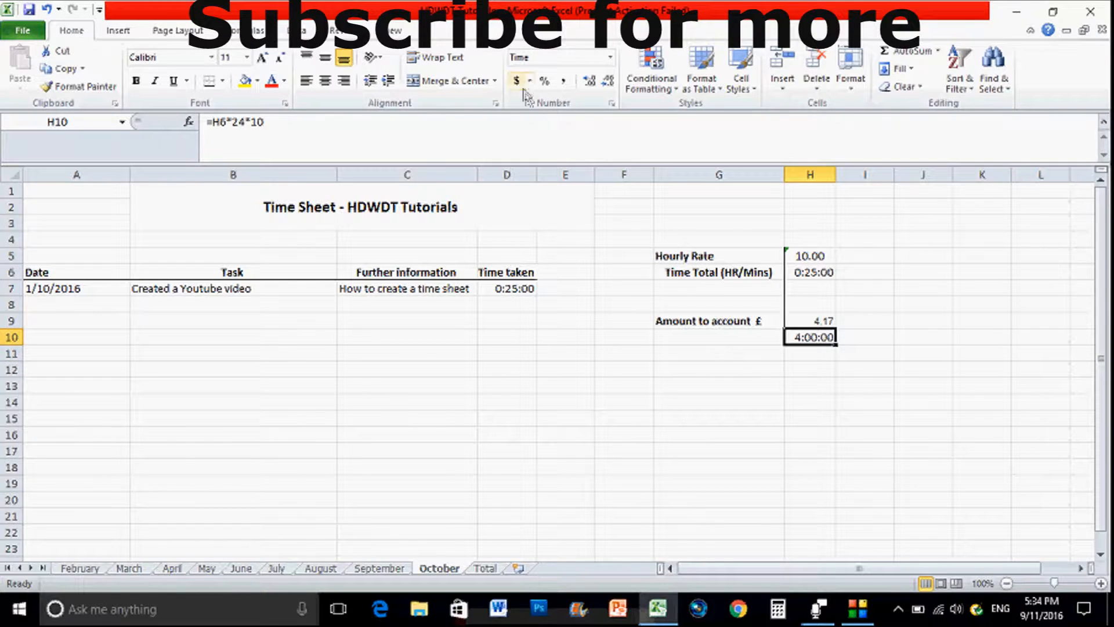
click(527, 80)
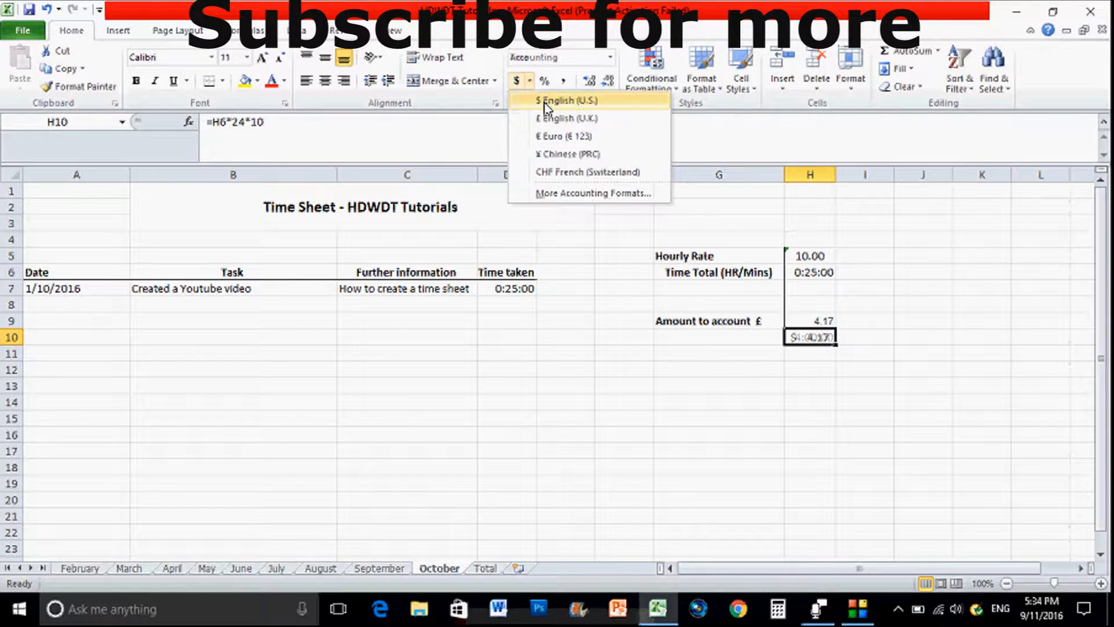
click(568, 100)
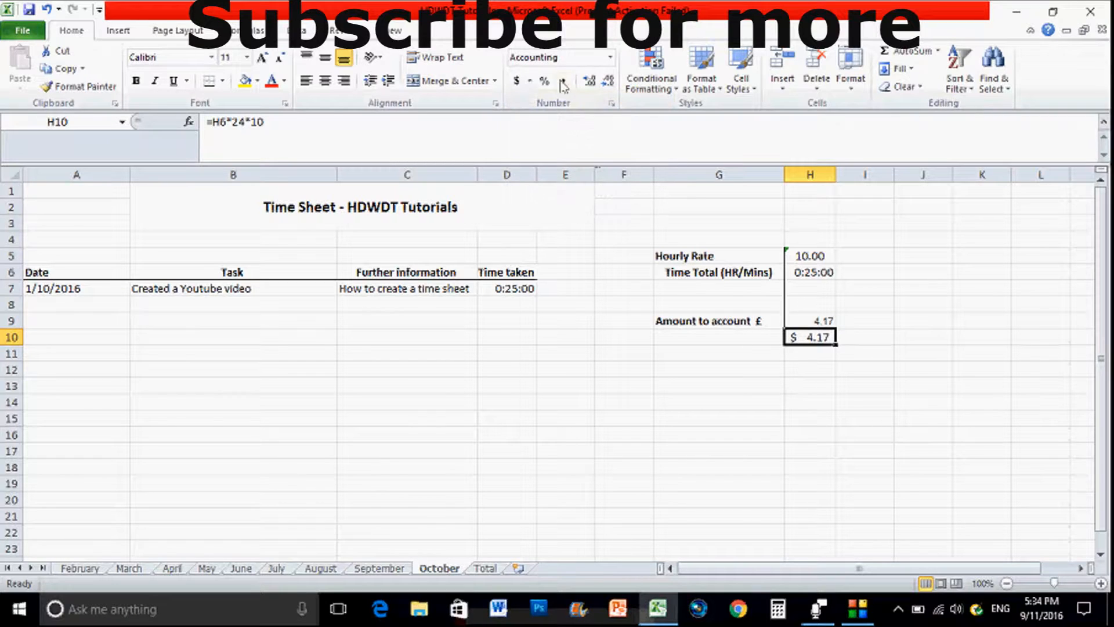
click(530, 80)
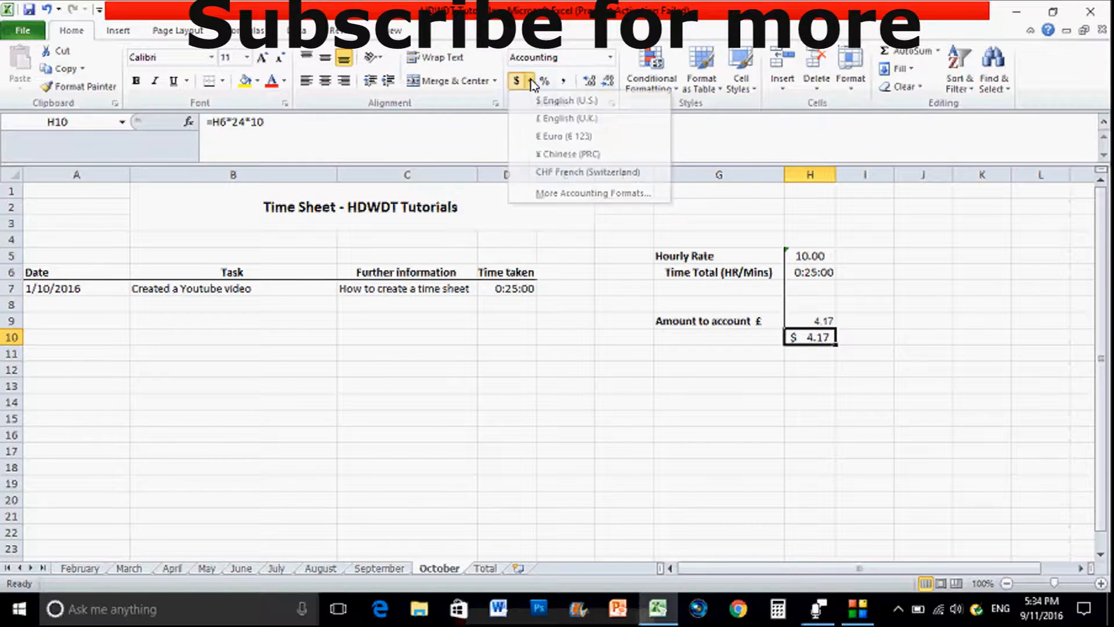
click(562, 118)
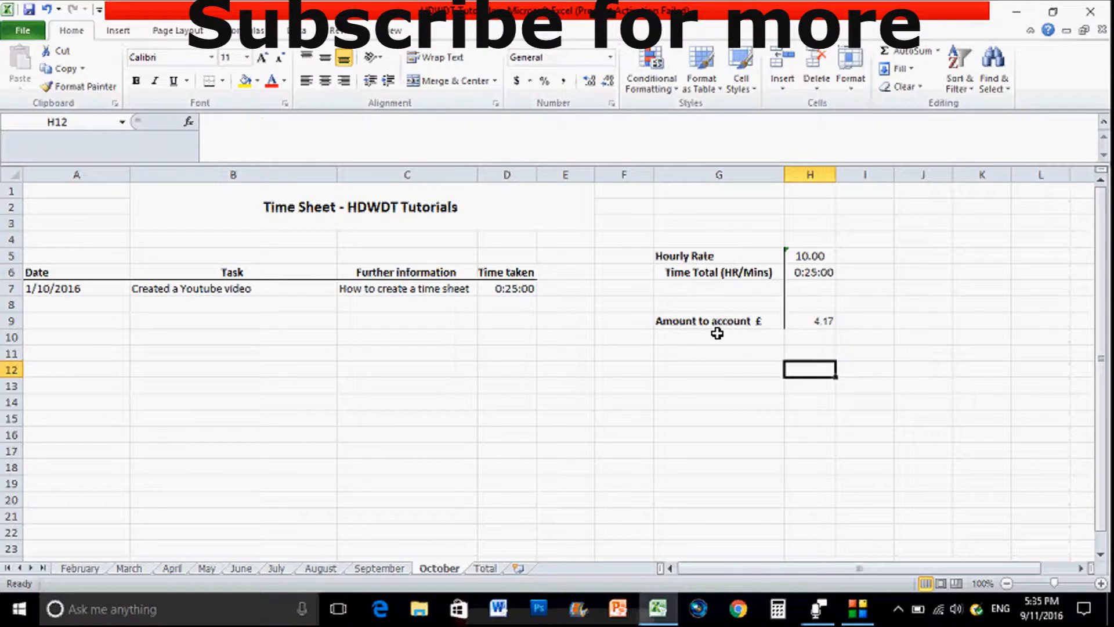
mouse_move(832, 327)
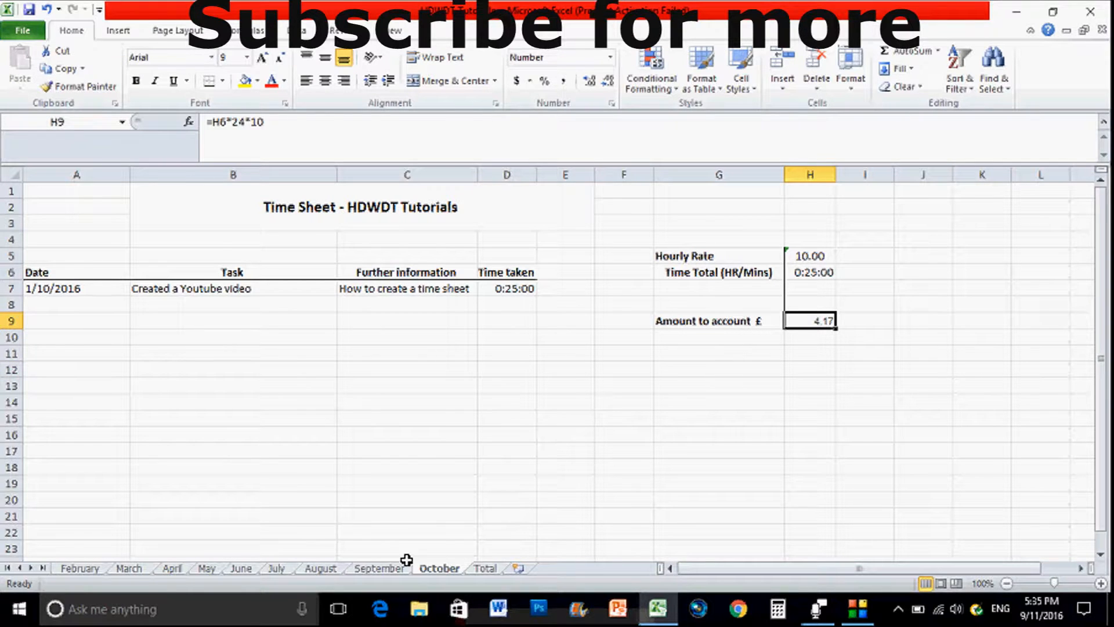
Insert a blank October row after September on the Total sheet.
click(486, 567)
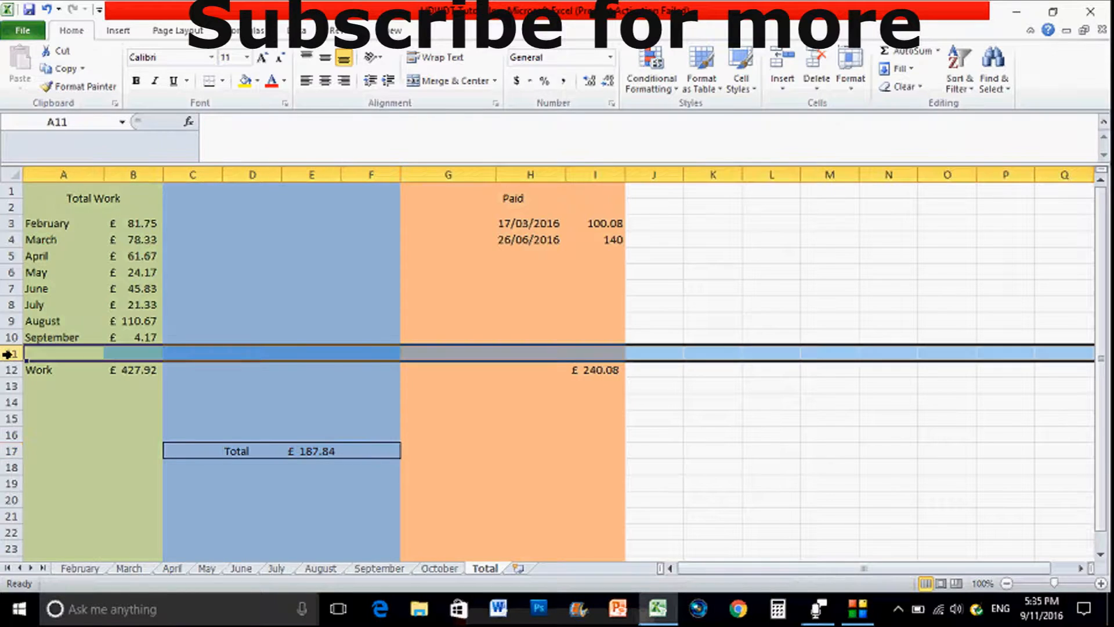
right_click(11, 353)
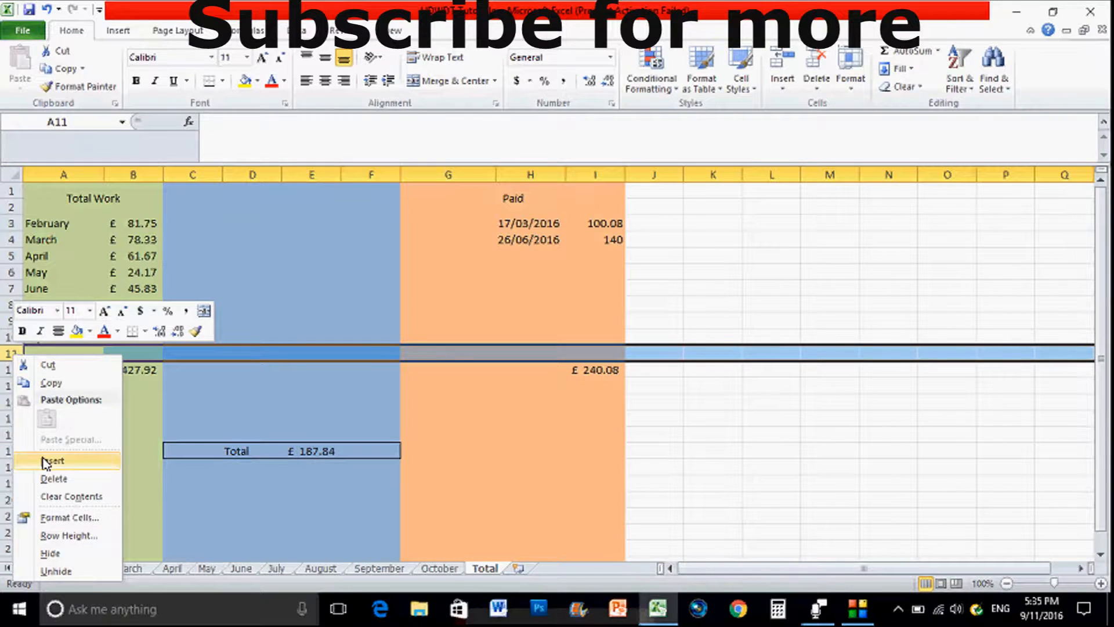
click(52, 461)
text(October)
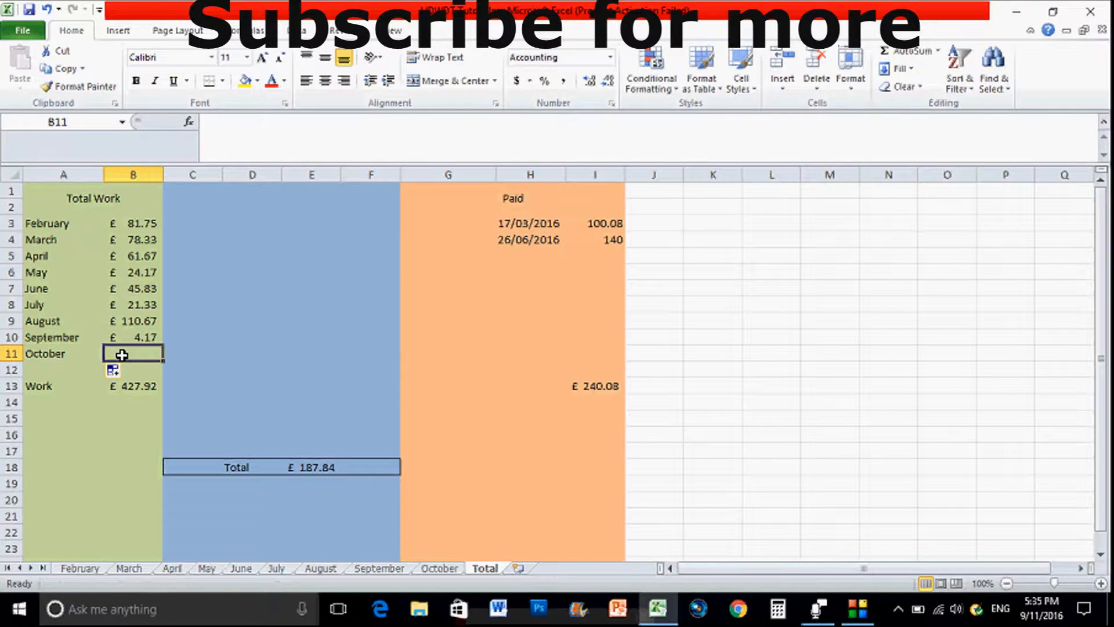
Link the October row's amount to =October!H9, showing £4.17 and Work £432.08.
text(=)
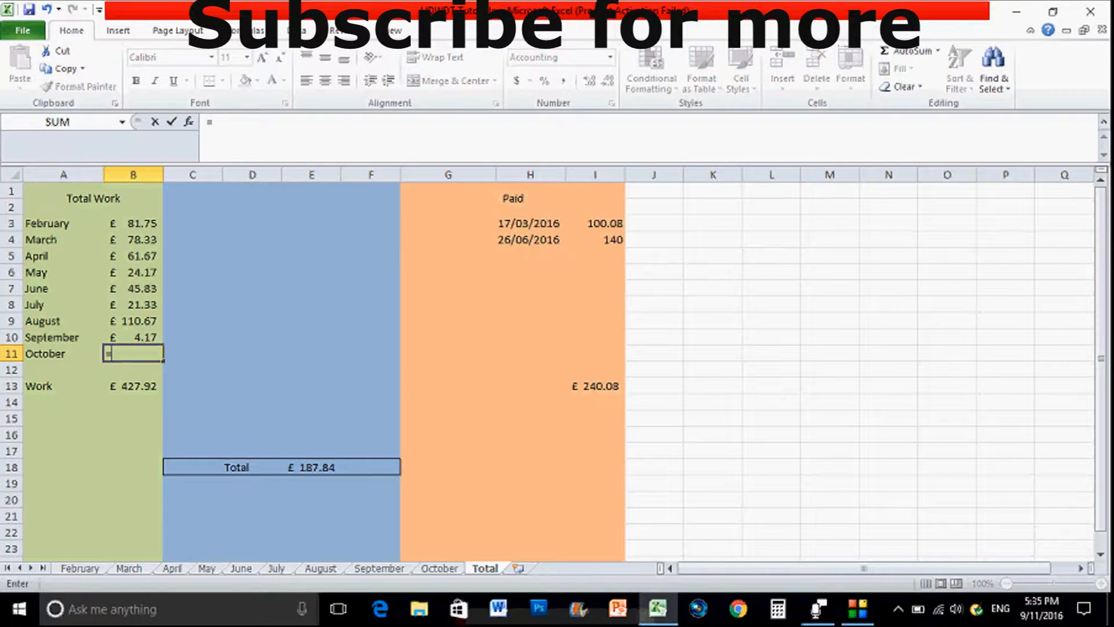
click(439, 568)
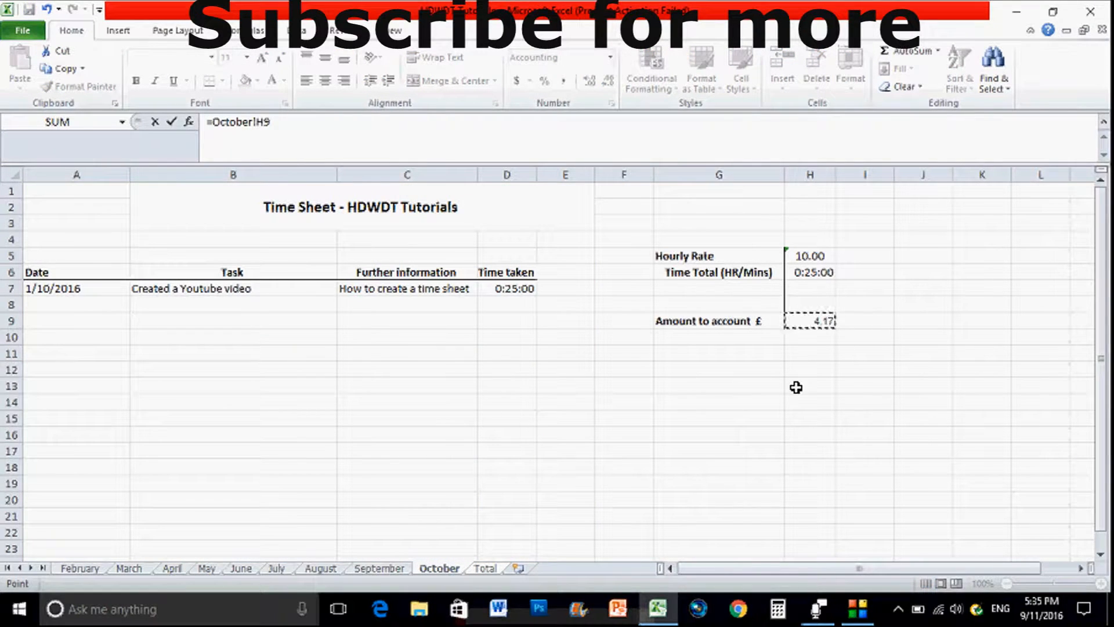
click(484, 568)
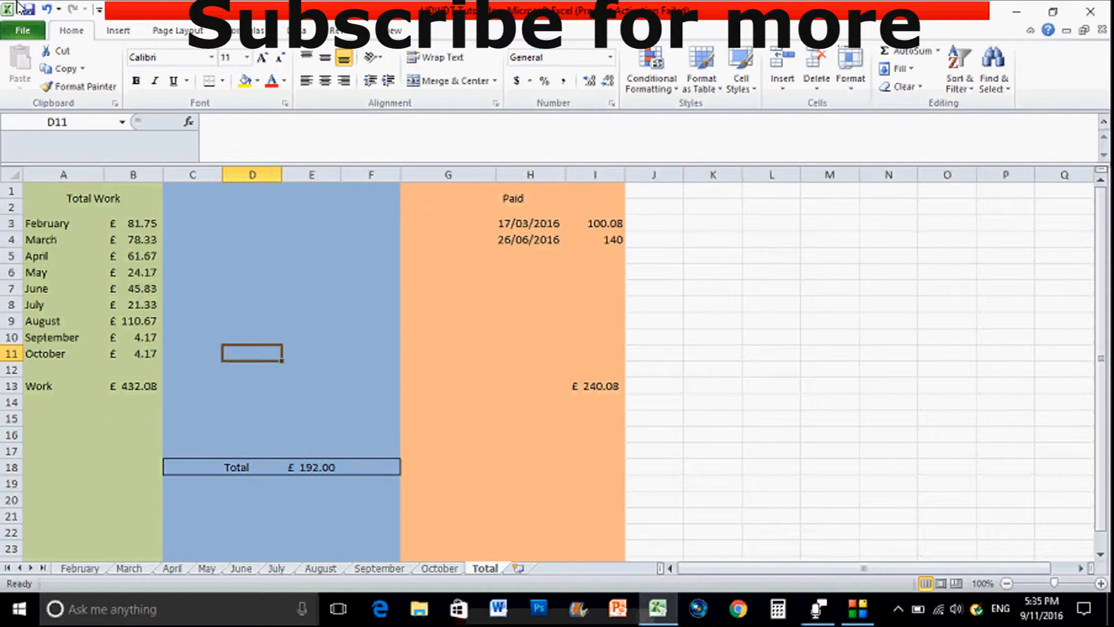
mouse_move(31, 11)
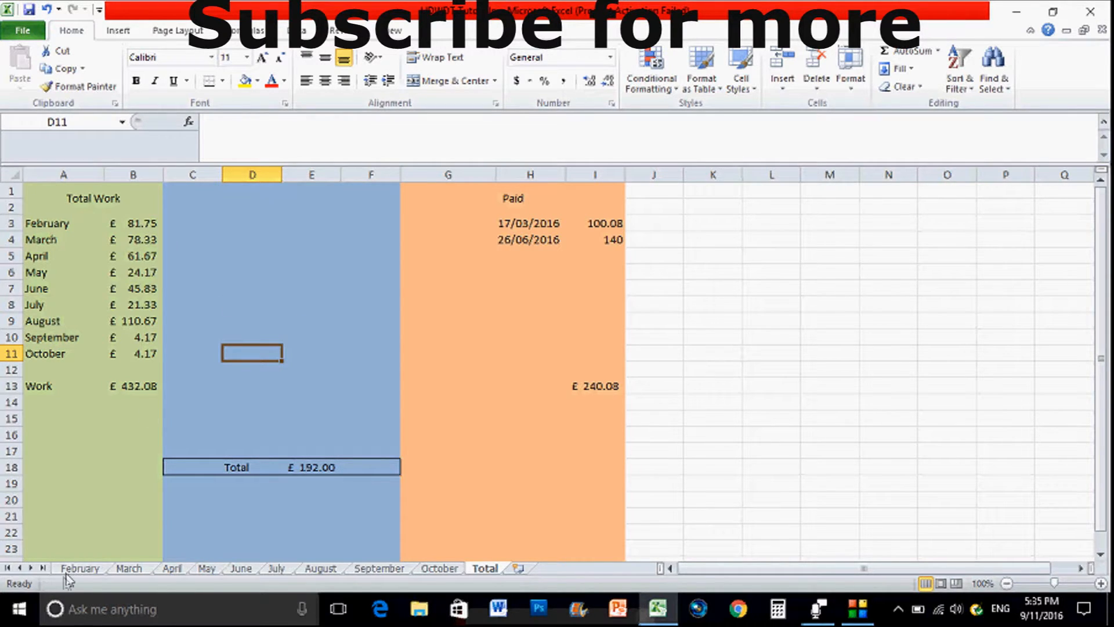
Delete February's Time taken entries so its total and amount drop to zero.
click(80, 568)
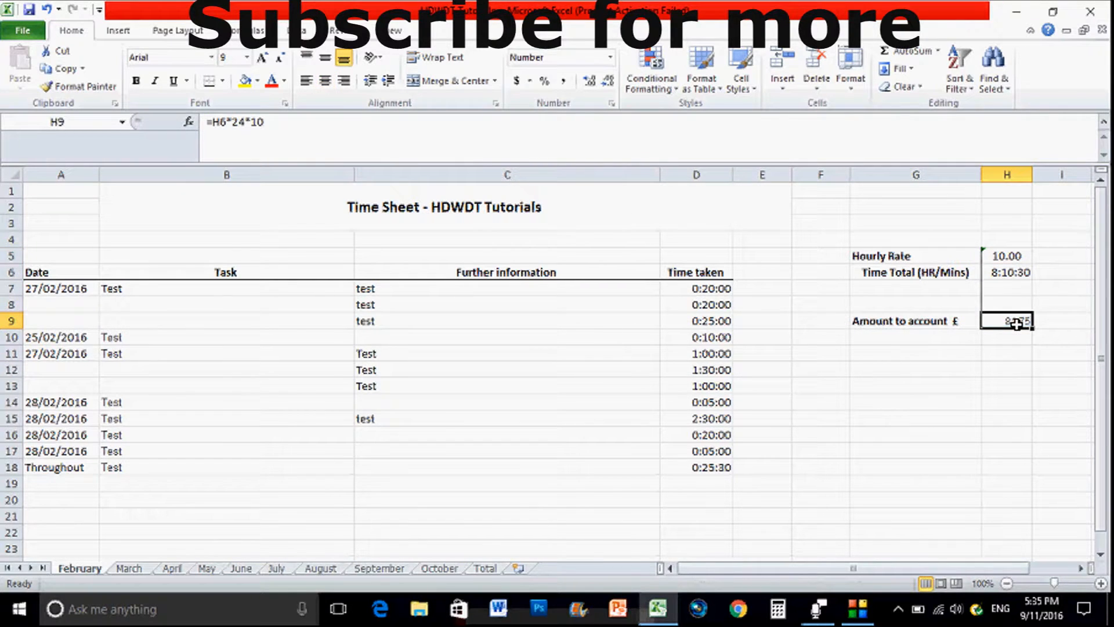
drag(696, 288, 696, 450)
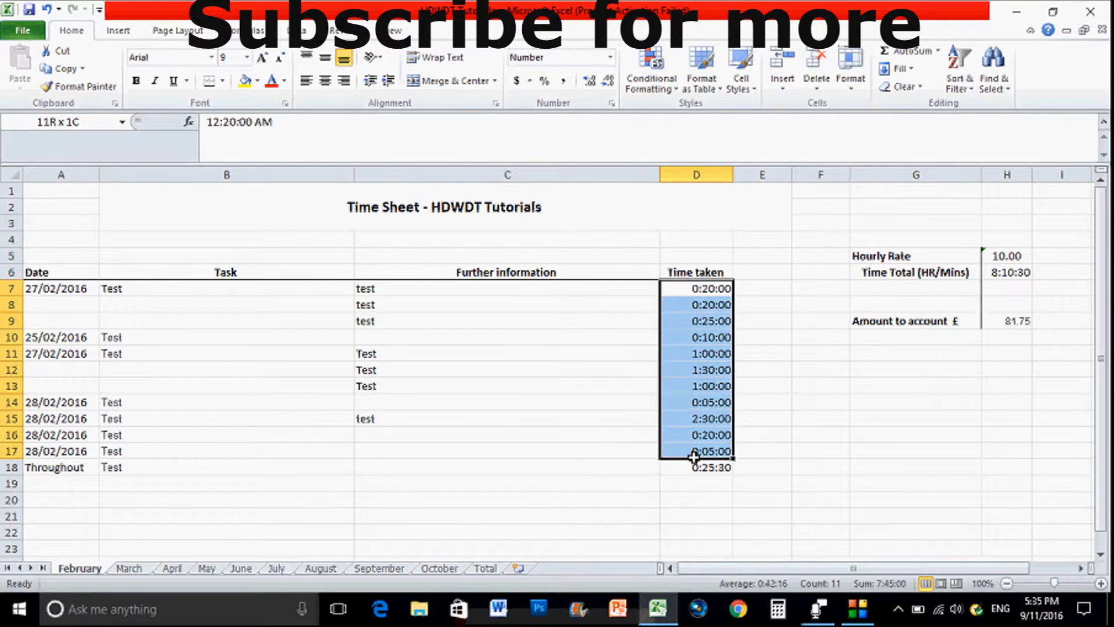
key(Delete)
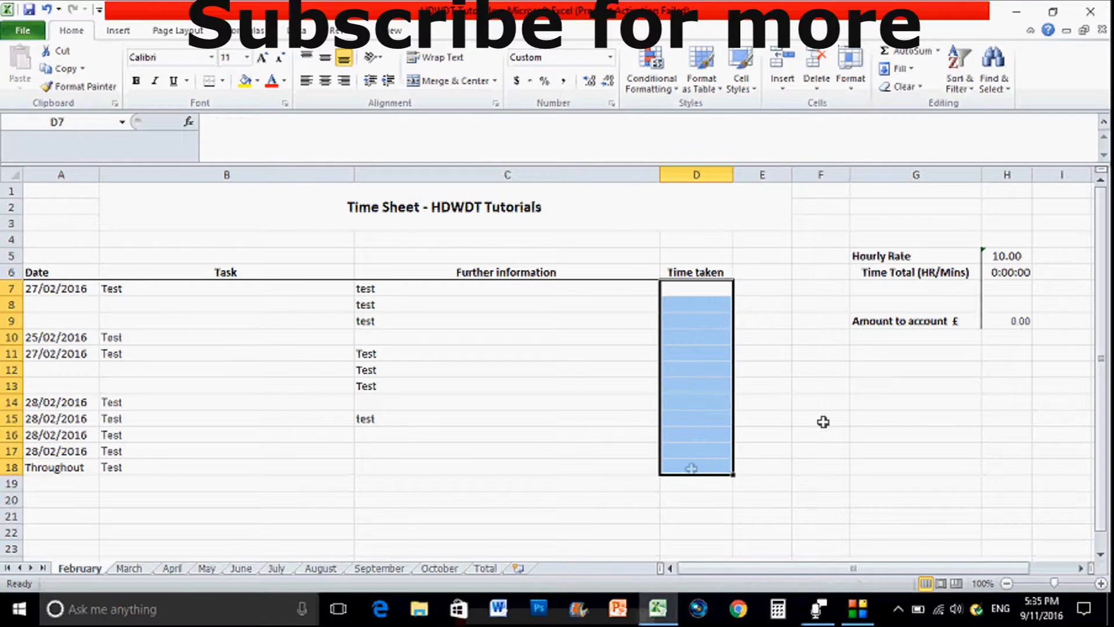
click(820, 435)
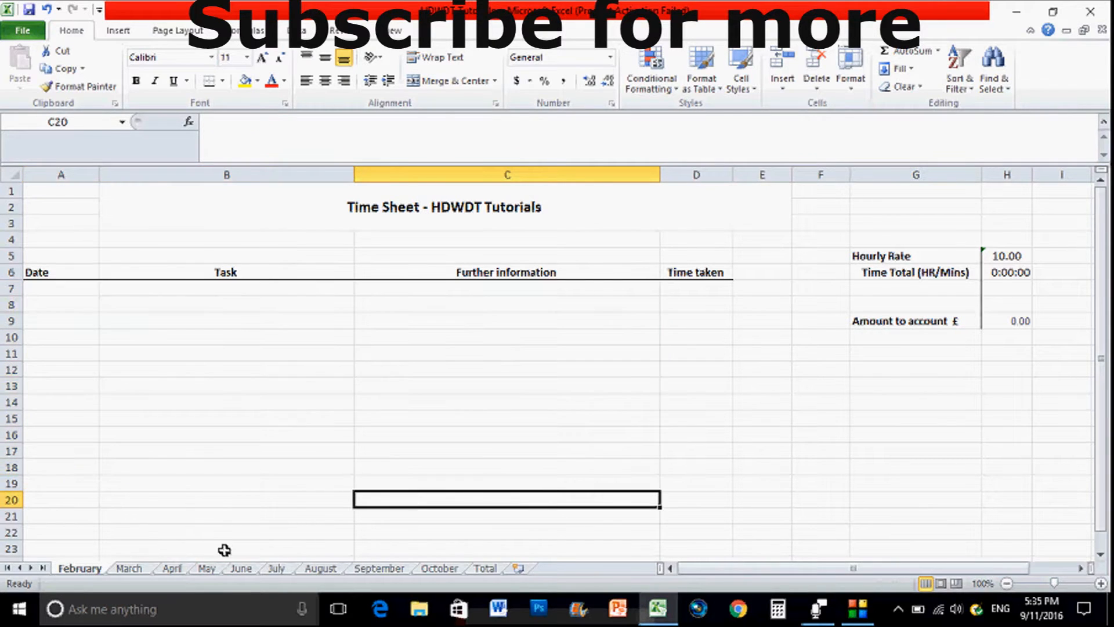
Move through March to April and select all of April's time entries.
click(129, 568)
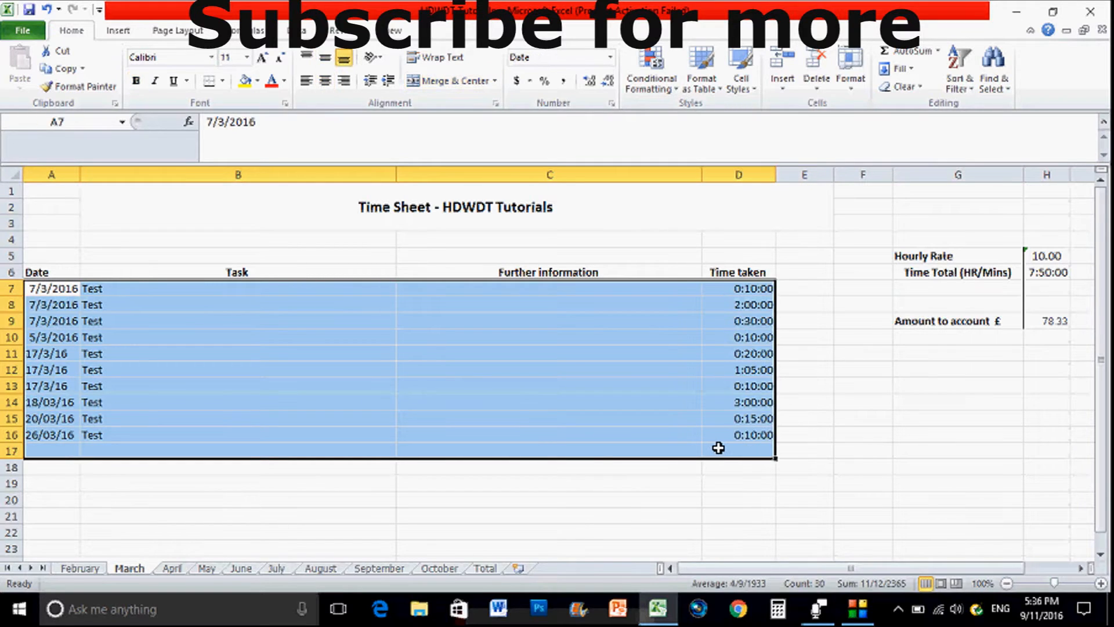
click(172, 567)
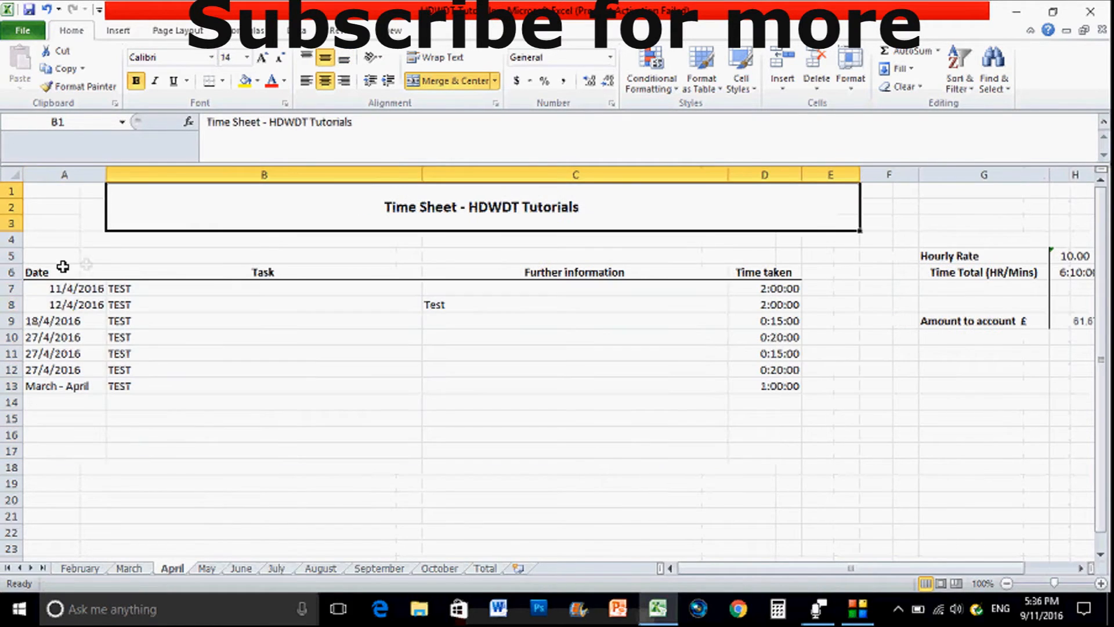
drag(63, 288, 802, 405)
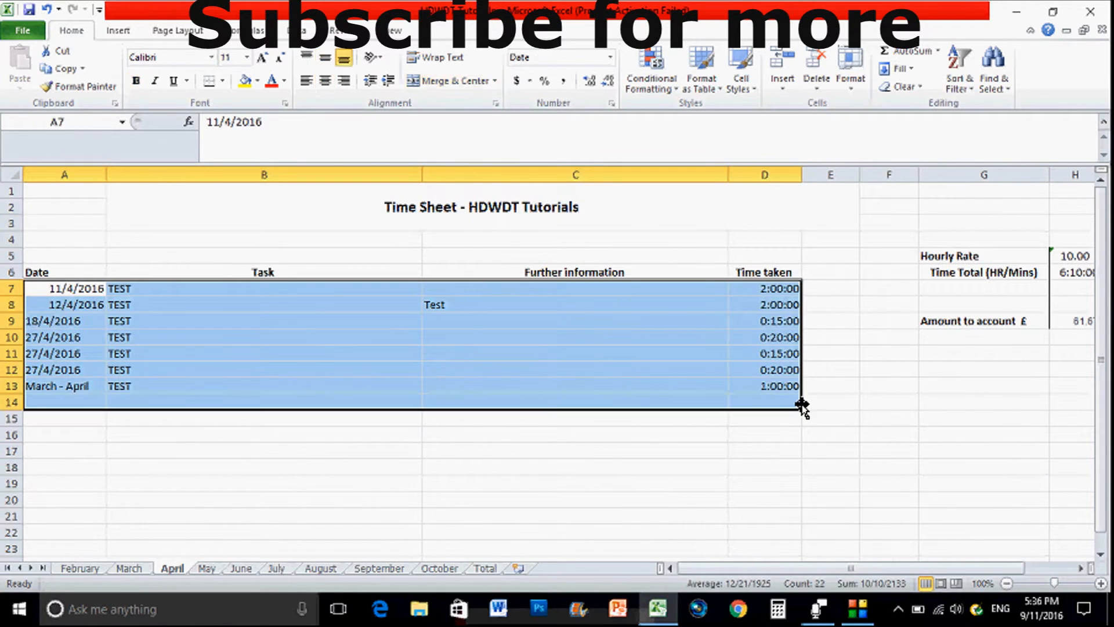